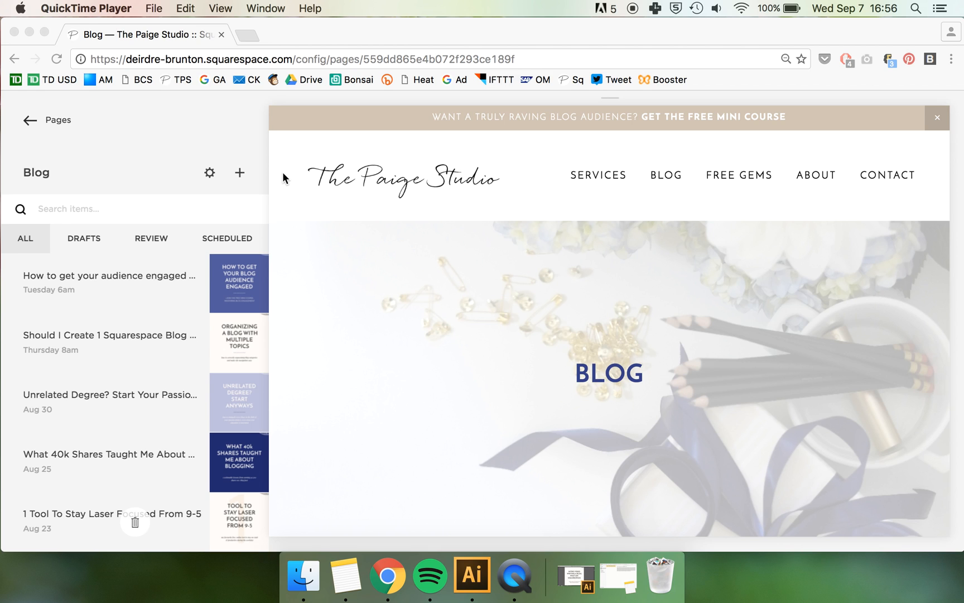
pyautogui.moveTo(279, 174)
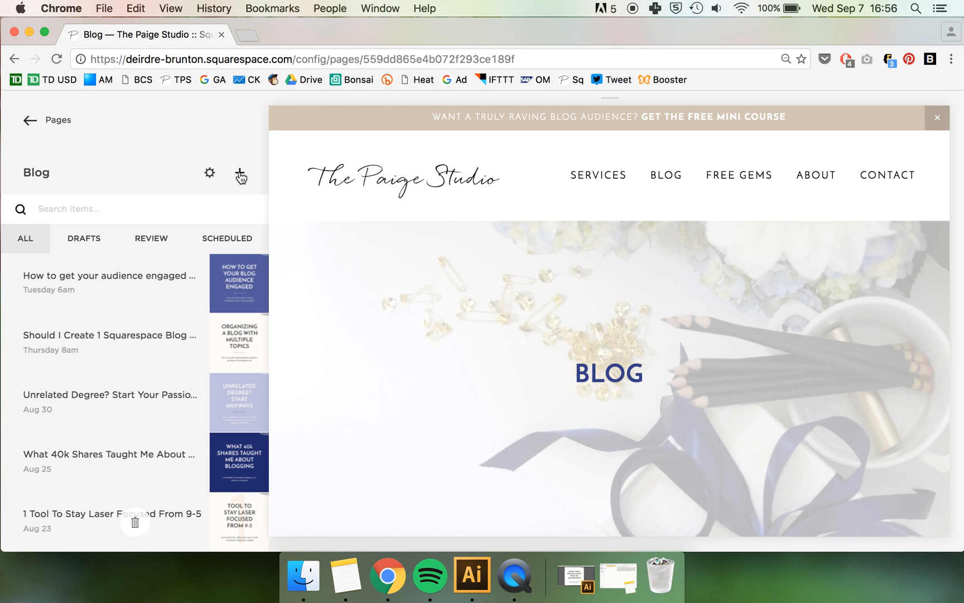
# Create a new blog post titled 'Intro to writing a blog post on Squarespace • video'
pyautogui.click(242, 175)
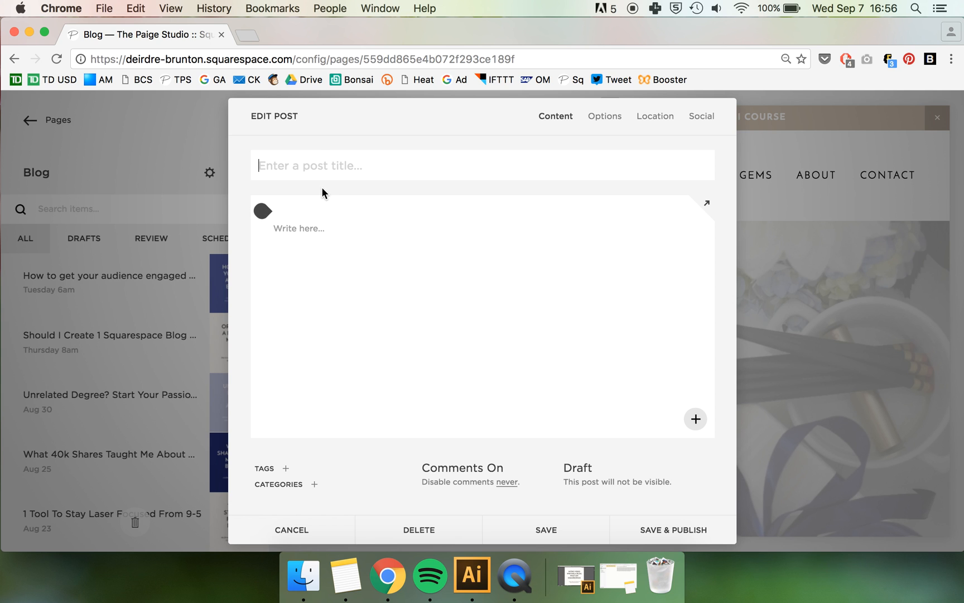
pyautogui.moveTo(346, 575)
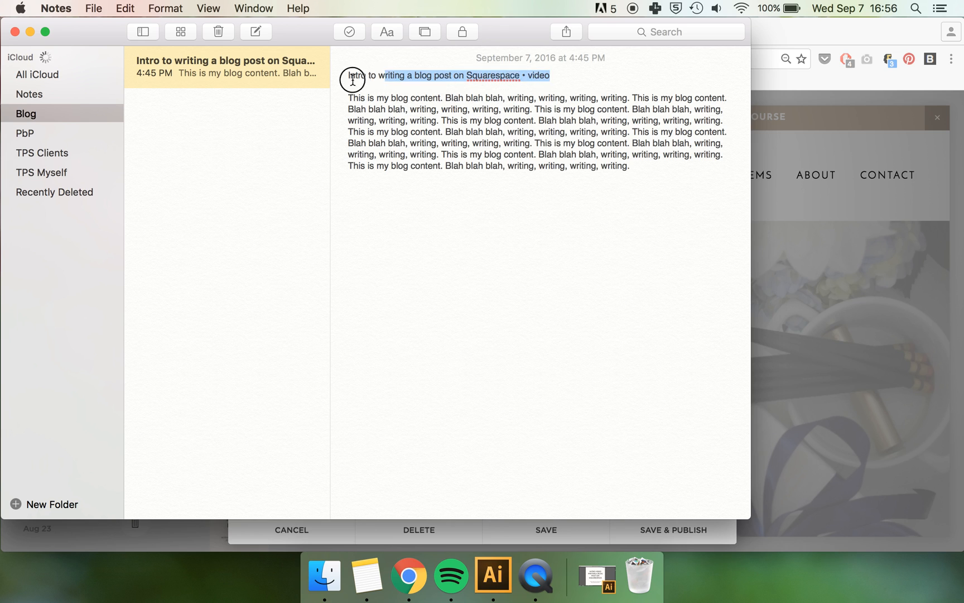
pyautogui.click(408, 574)
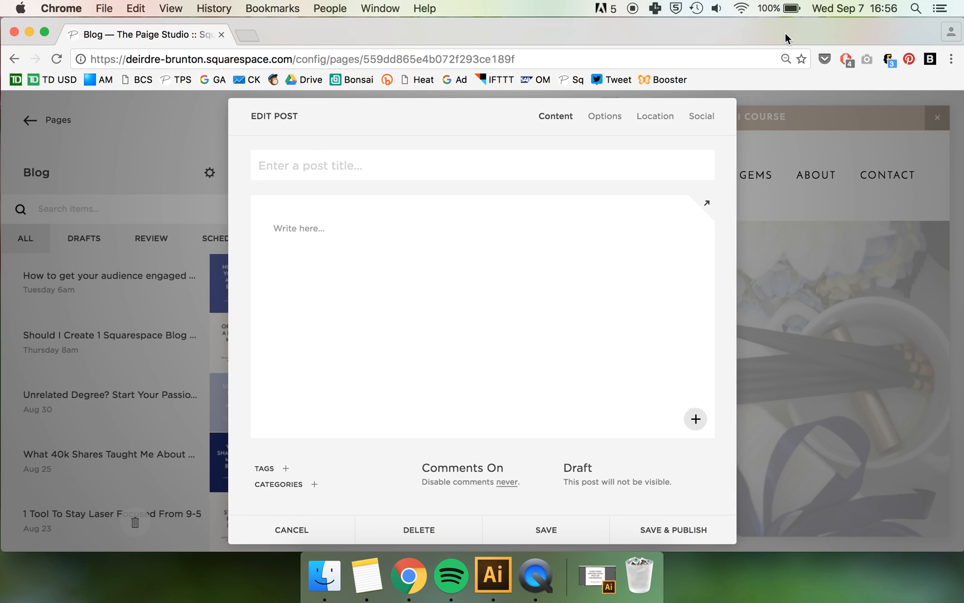
pyautogui.write('Intro to writing a blog post on Squarespace • video')
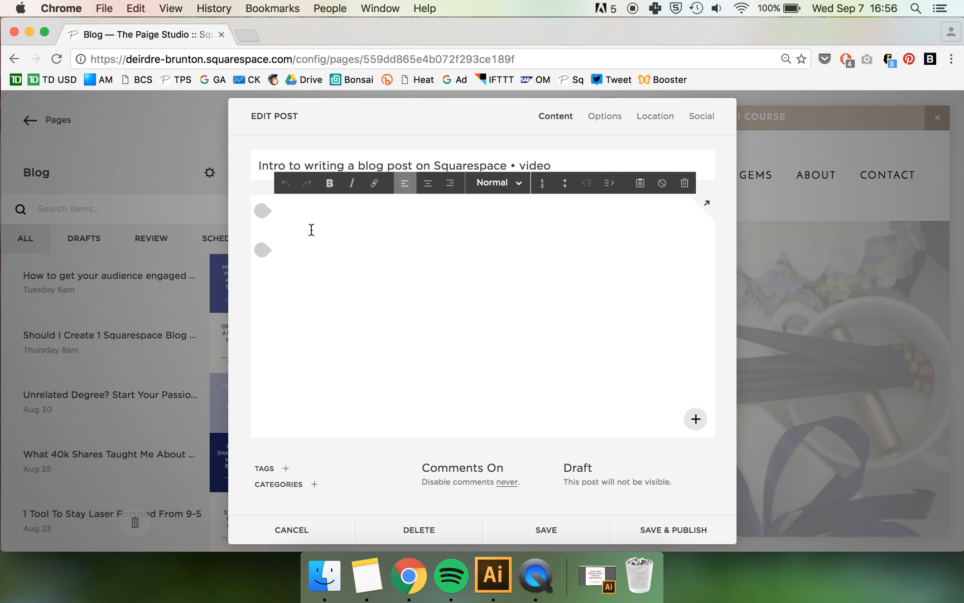
# Paste the two paragraphs of placeholder content from Notes into the post body
pyautogui.click(367, 576)
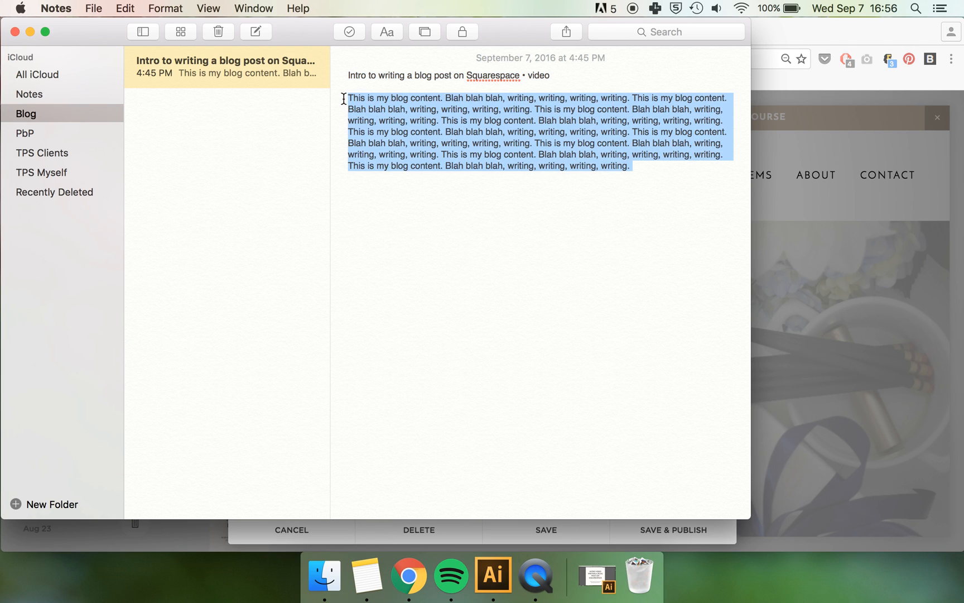
pyautogui.click(408, 577)
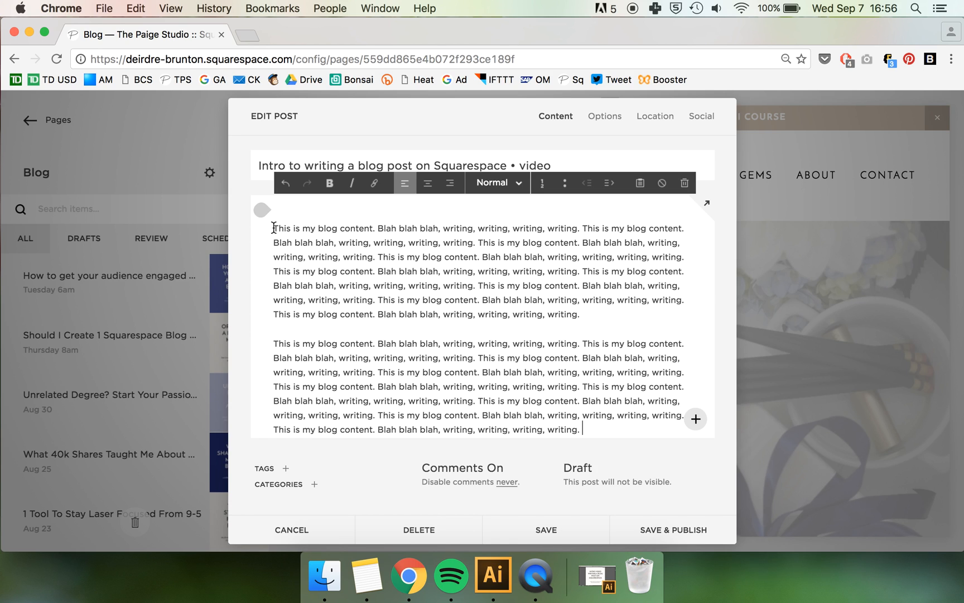
pyautogui.moveTo(333, 394)
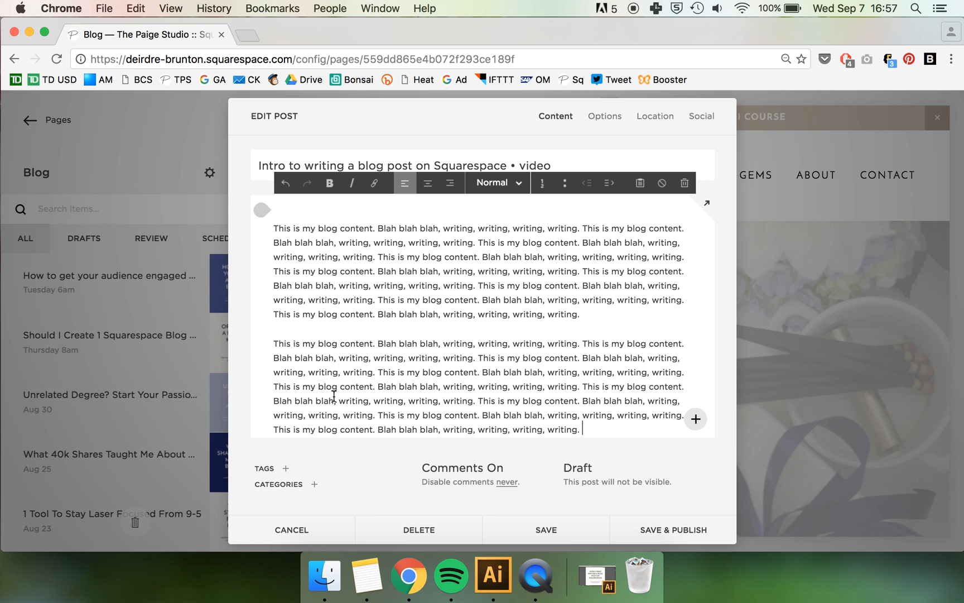
pyautogui.moveTo(324, 278)
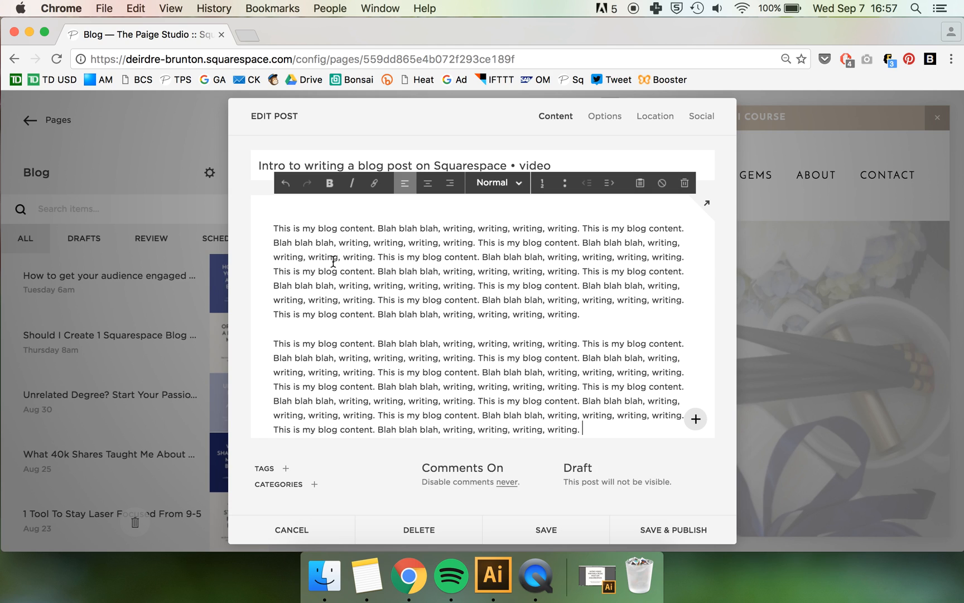
pyautogui.moveTo(307, 265)
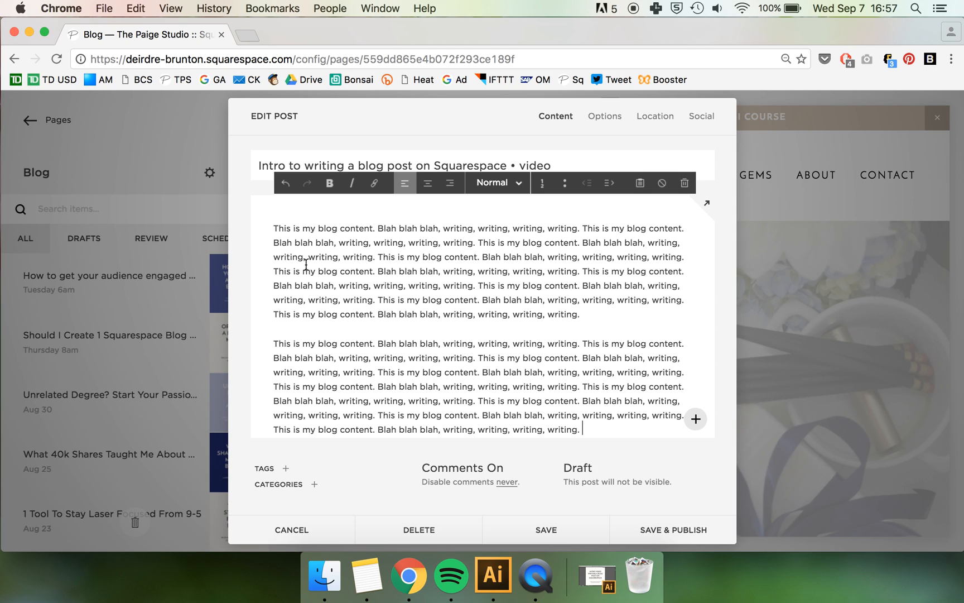
pyautogui.moveTo(273, 259)
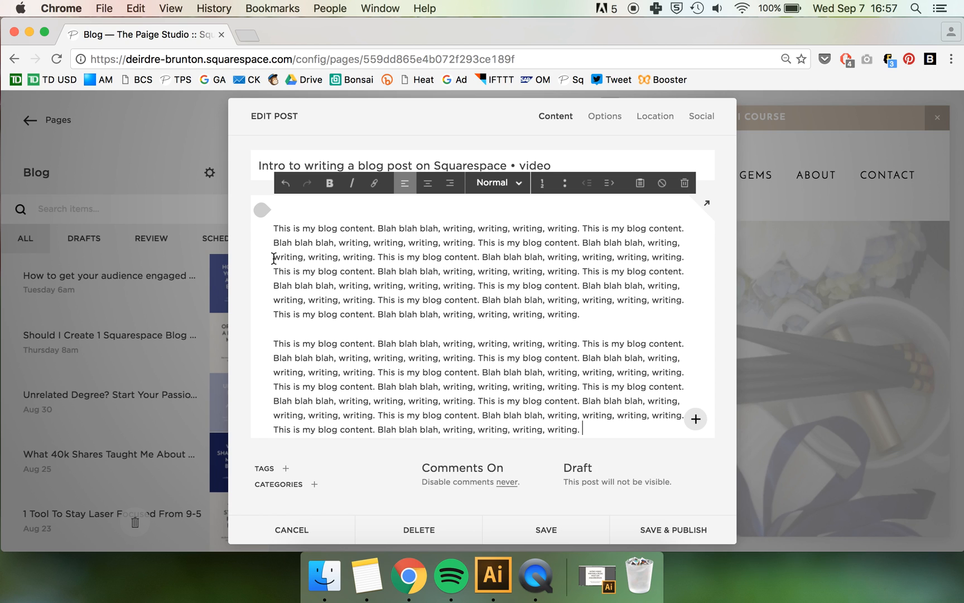
pyautogui.moveTo(270, 231)
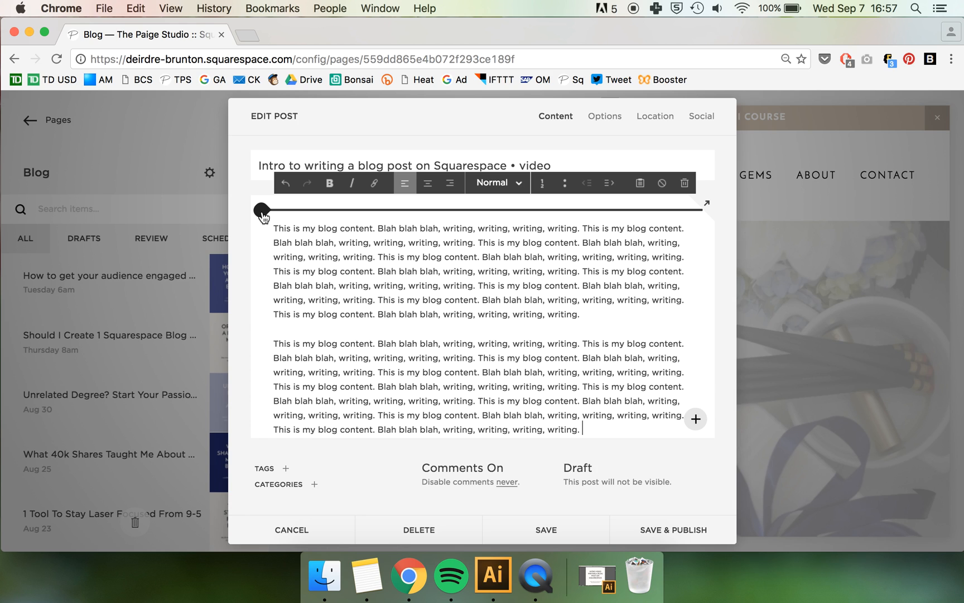
# Insert an empty Image content block at the top of the post body
pyautogui.click(696, 419)
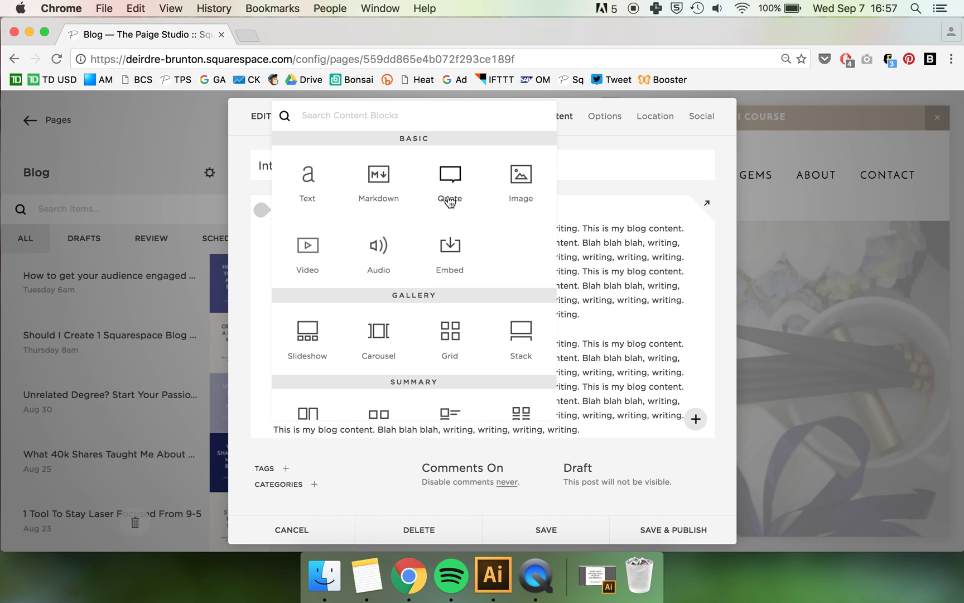
pyautogui.moveTo(520, 173)
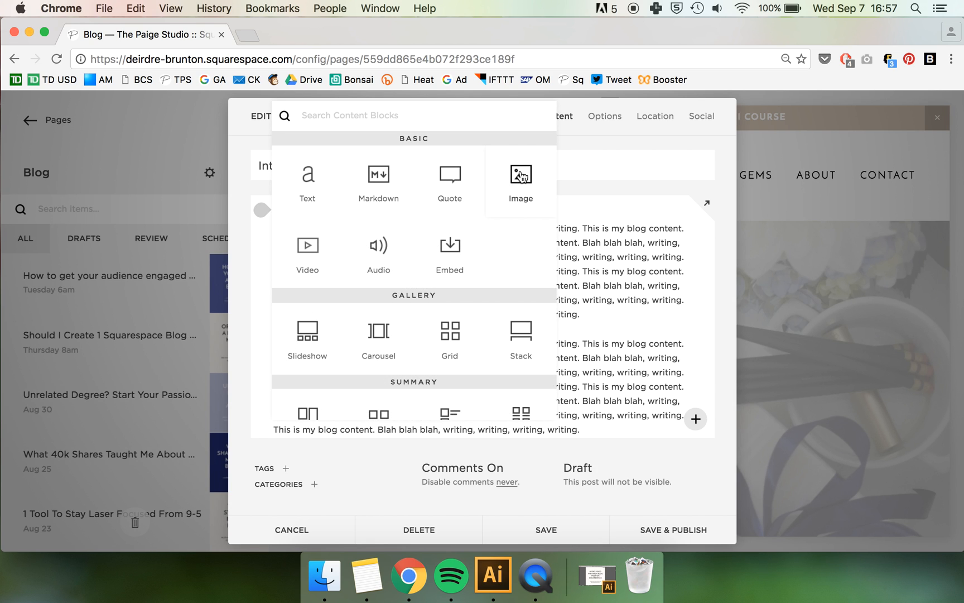
pyautogui.click(520, 172)
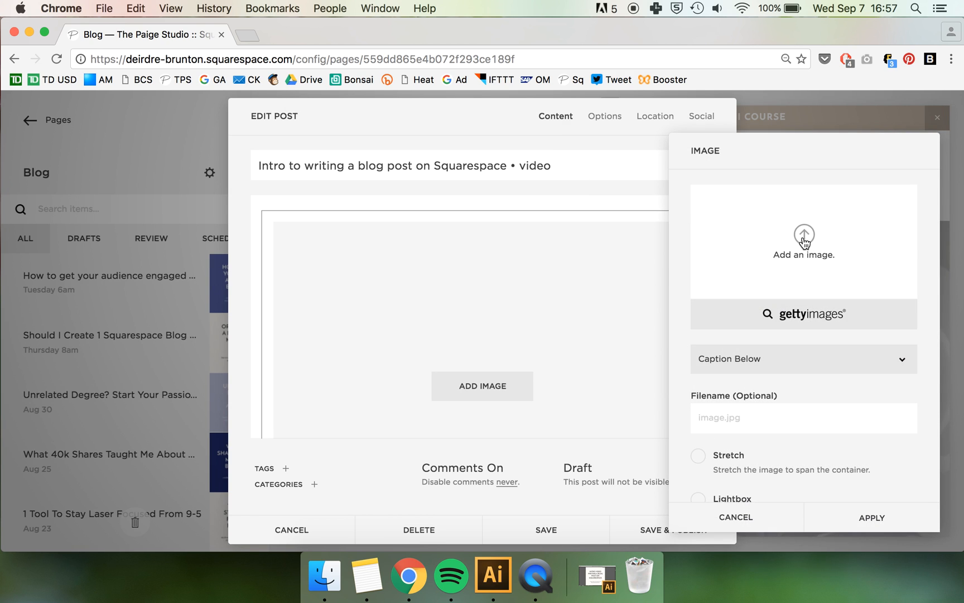
# Upload Master Pin Artboards-20.png from the Desktop into the image block
pyautogui.click(803, 234)
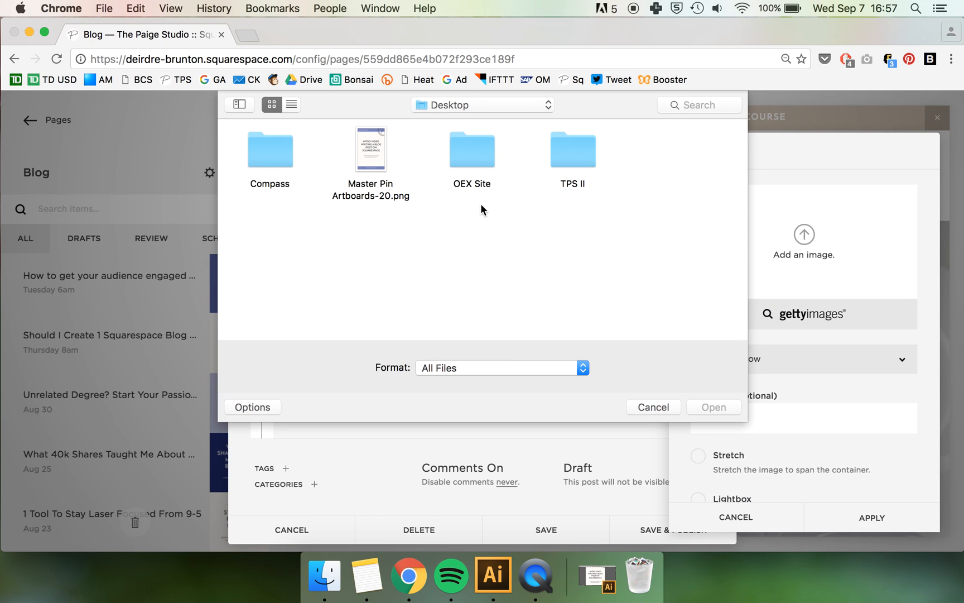
pyautogui.click(371, 148)
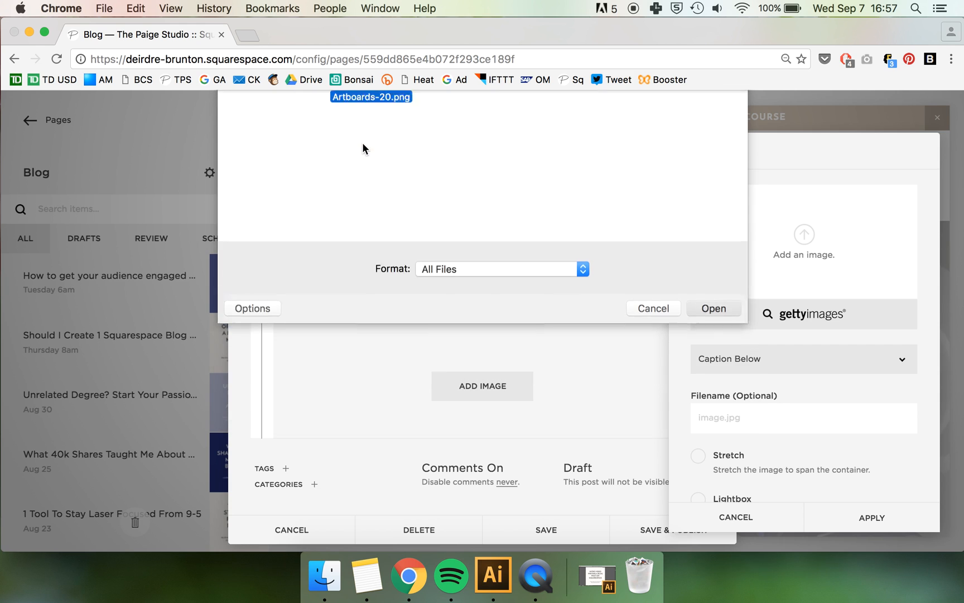
pyautogui.click(713, 308)
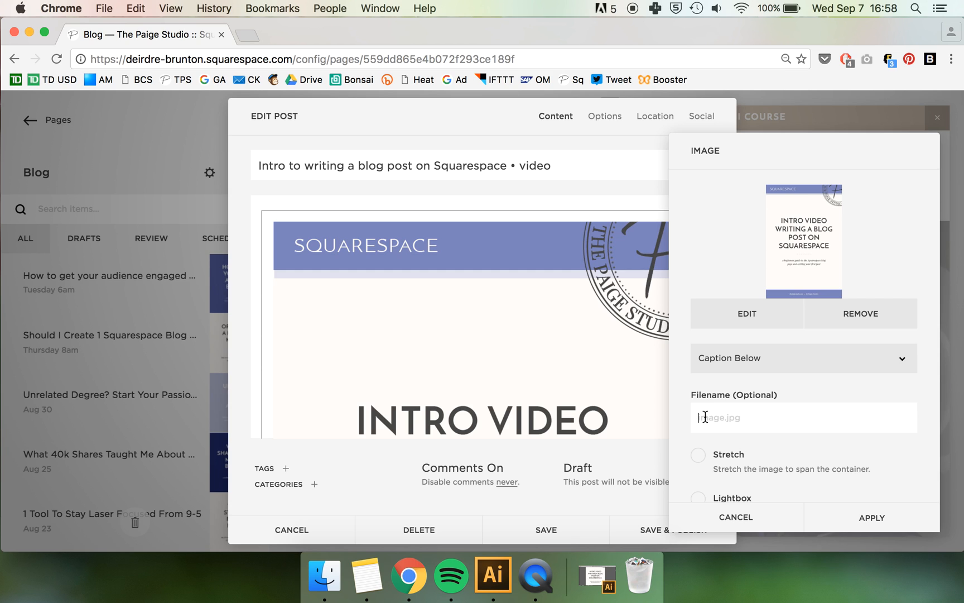
# Name the image file 'Intro to writing a blog post on Squarespace'
pyautogui.write('Intro to')
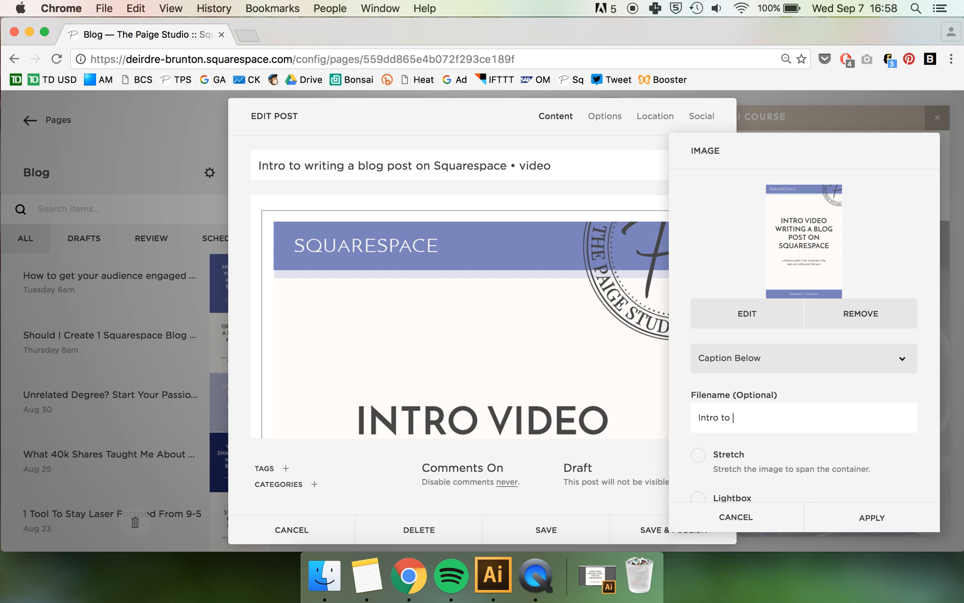
pyautogui.write('writing a blog')
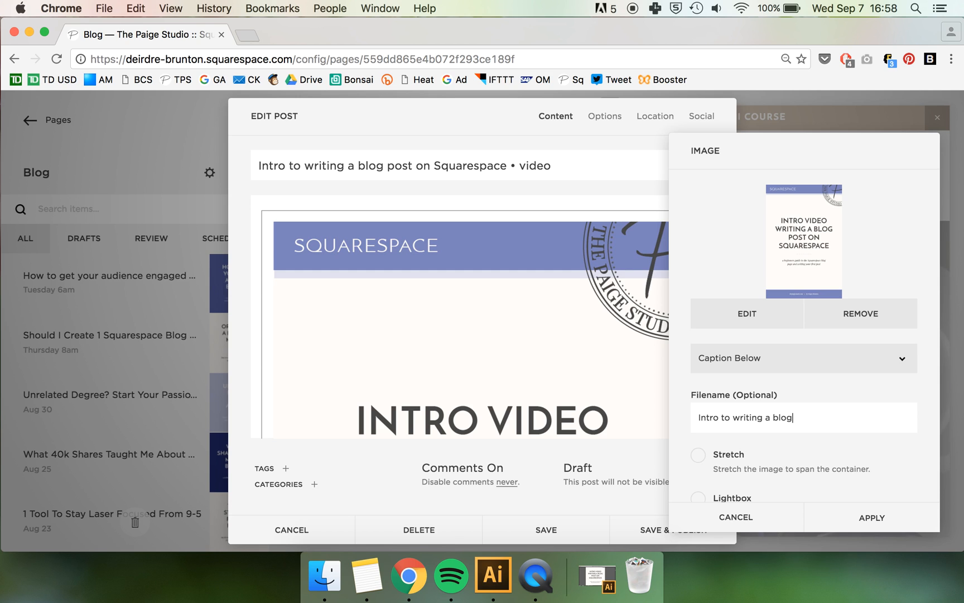
pyautogui.write('post on S')
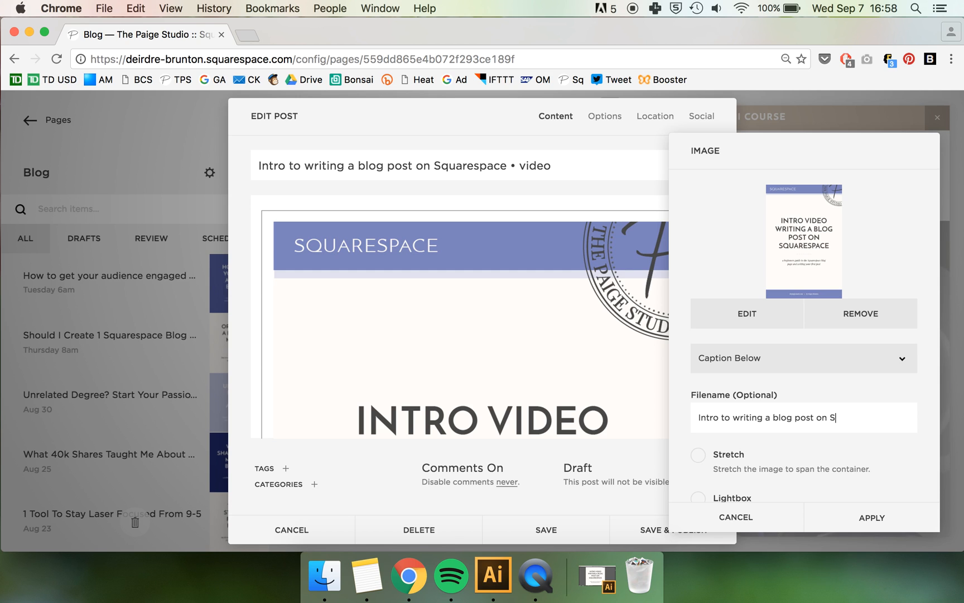
pyautogui.write('quarespace')
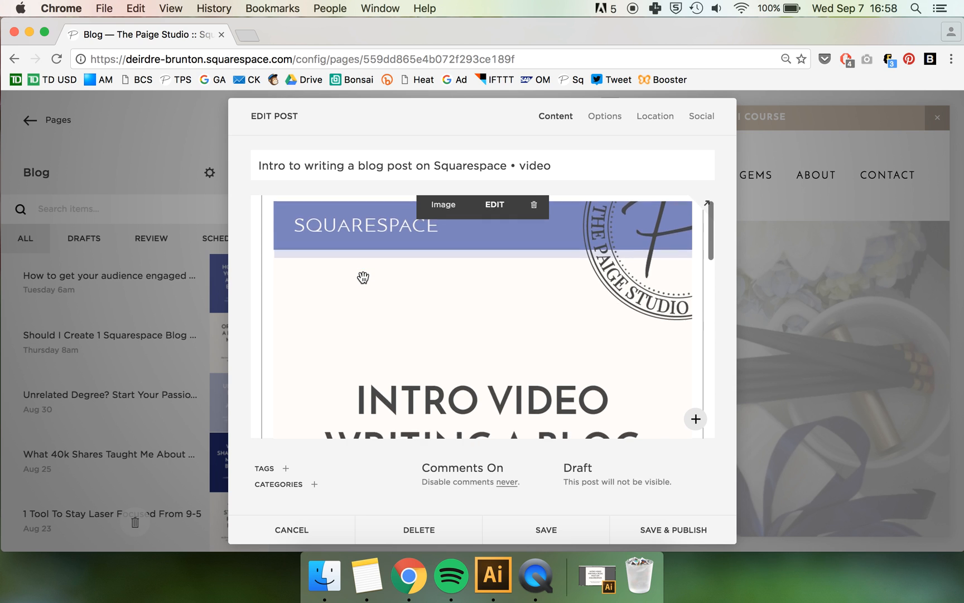
pyautogui.scroll(-3)
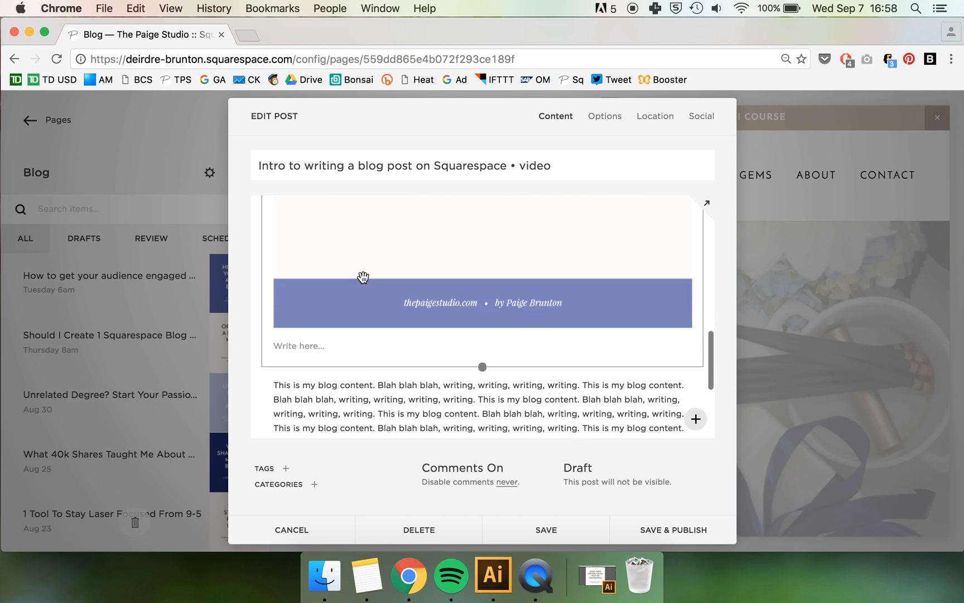
pyautogui.scroll(-3)
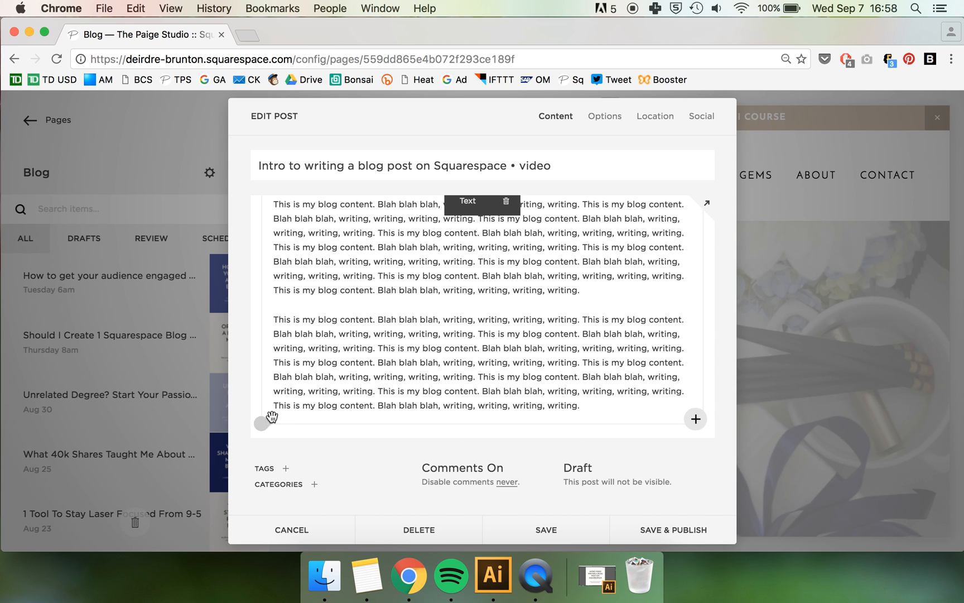
pyautogui.moveTo(598, 407)
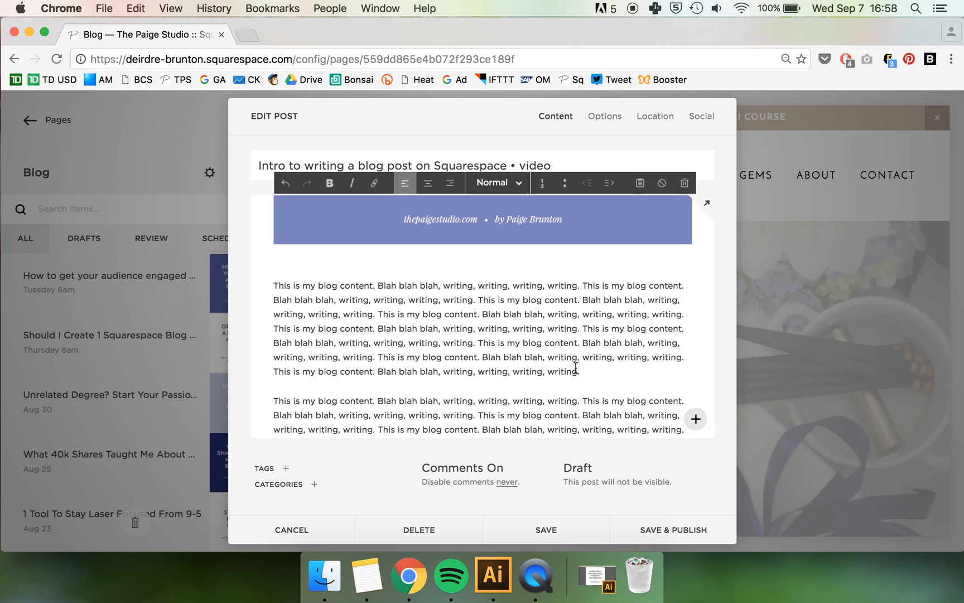
# Add a new line 'This is a heading' between the body paragraphs
pyautogui.write('H')
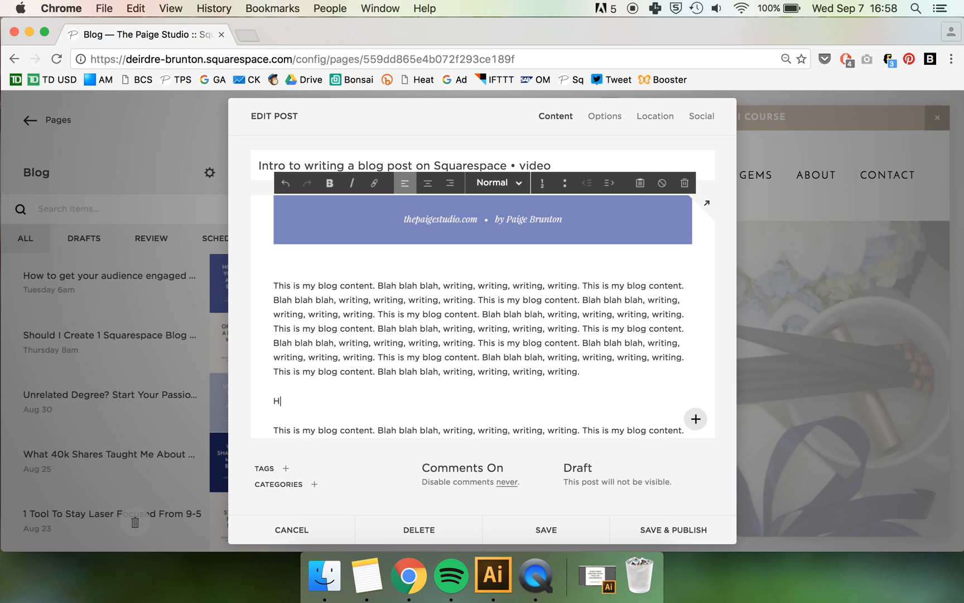
pyautogui.write('This is a')
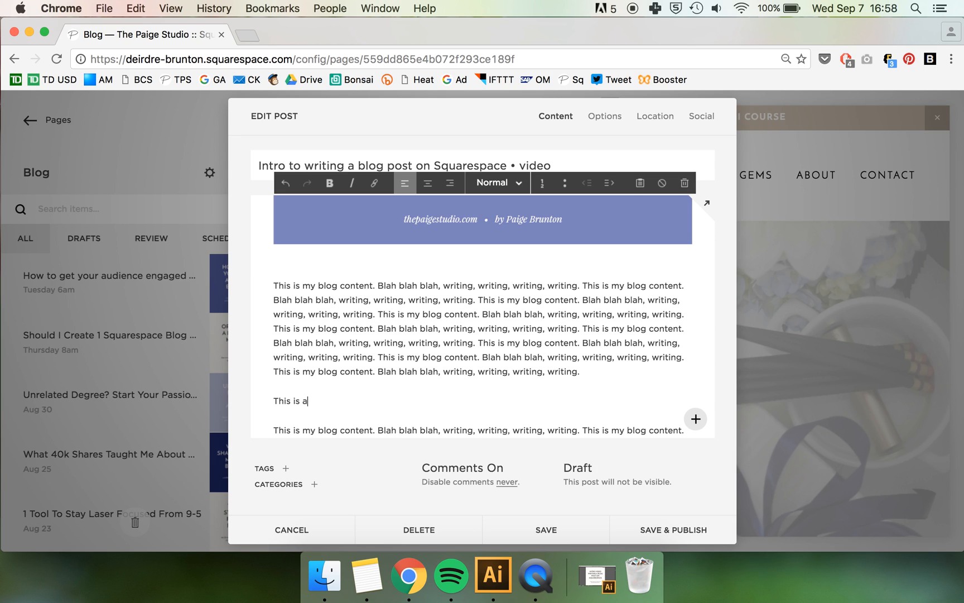
pyautogui.write('heading')
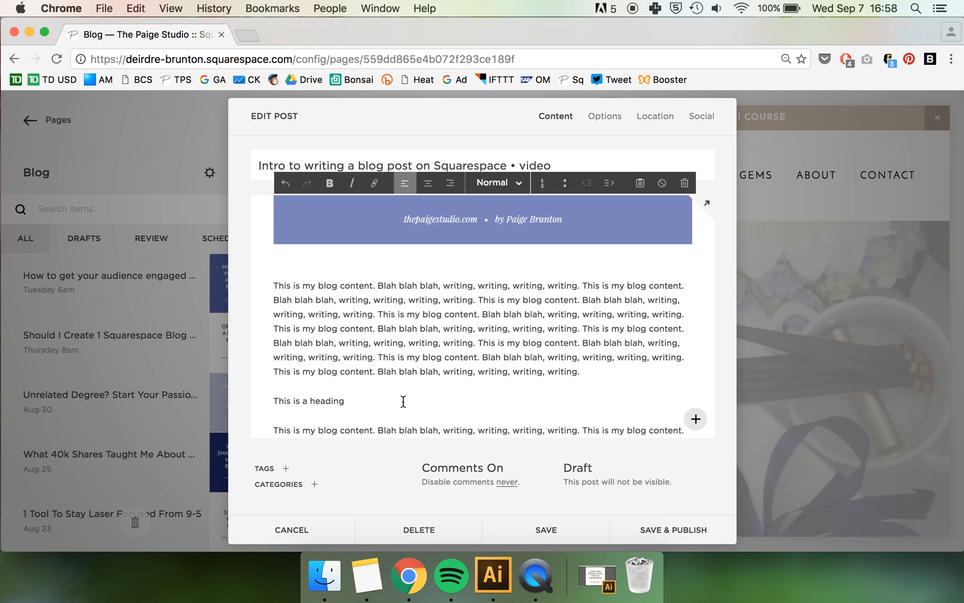
# Style the 'This is a heading' line as Heading 2
pyautogui.doubleClick(308, 400)
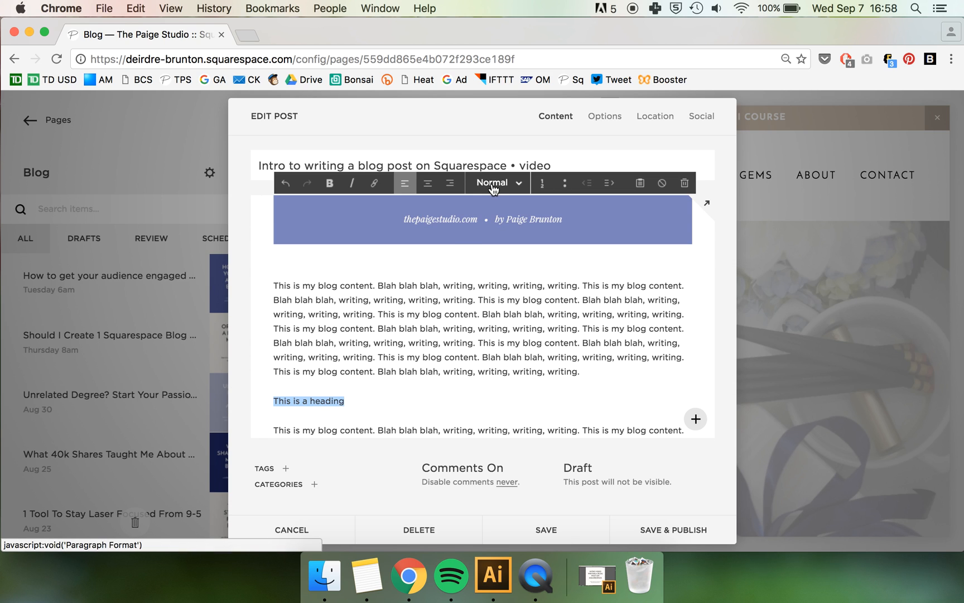
pyautogui.moveTo(515, 185)
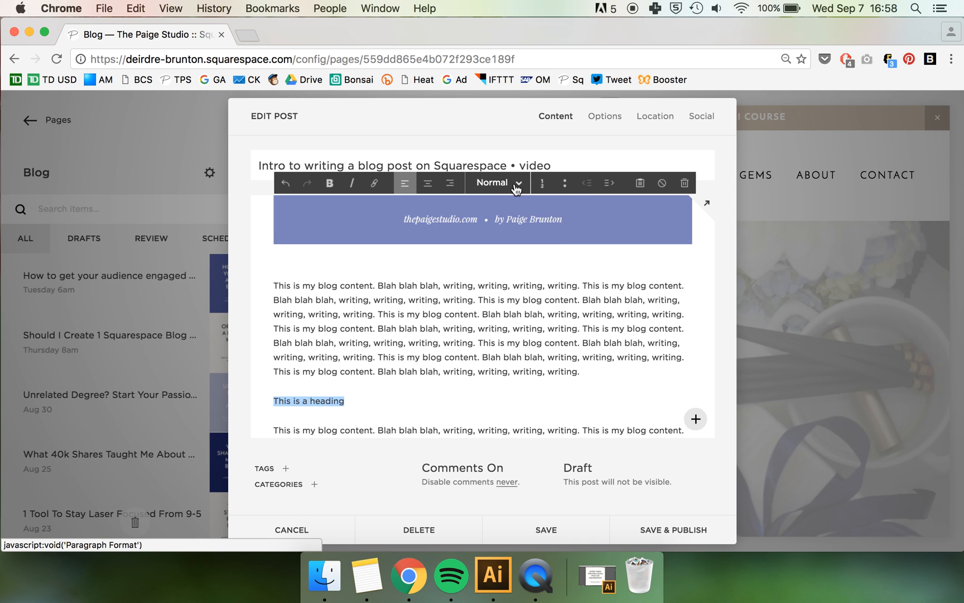
pyautogui.click(497, 183)
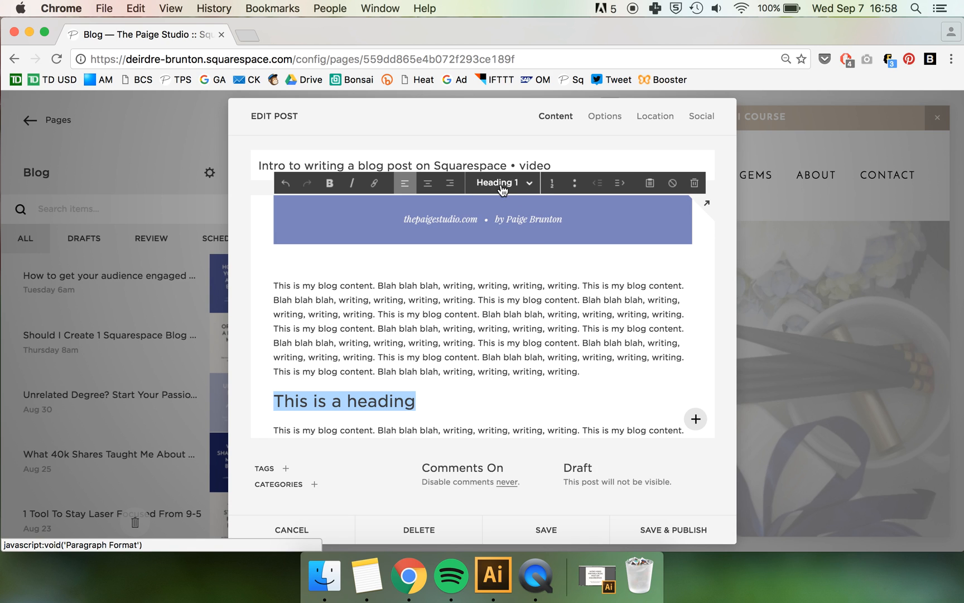
pyautogui.click(501, 182)
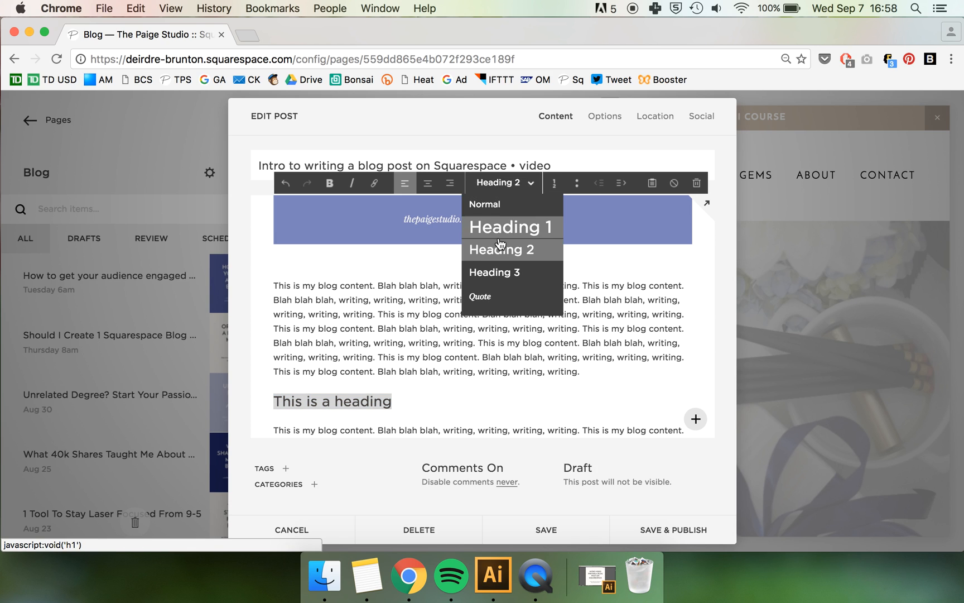
pyautogui.click(494, 272)
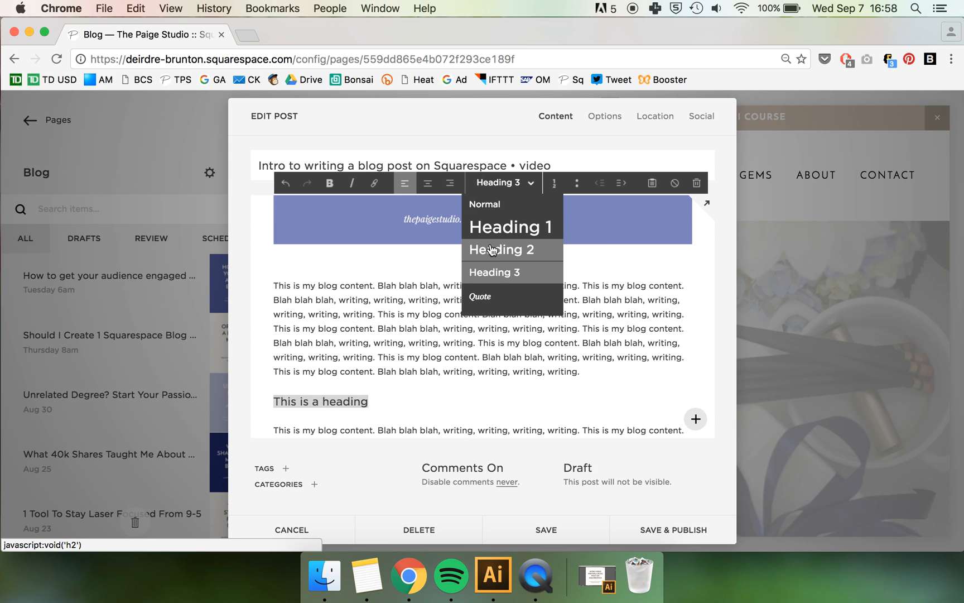
pyautogui.click(501, 249)
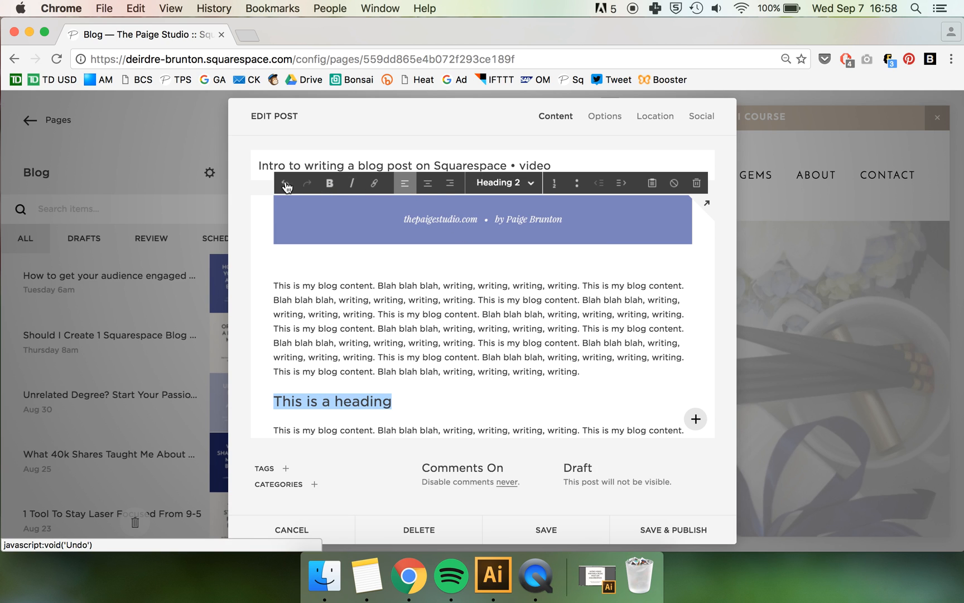
pyautogui.moveTo(439, 182)
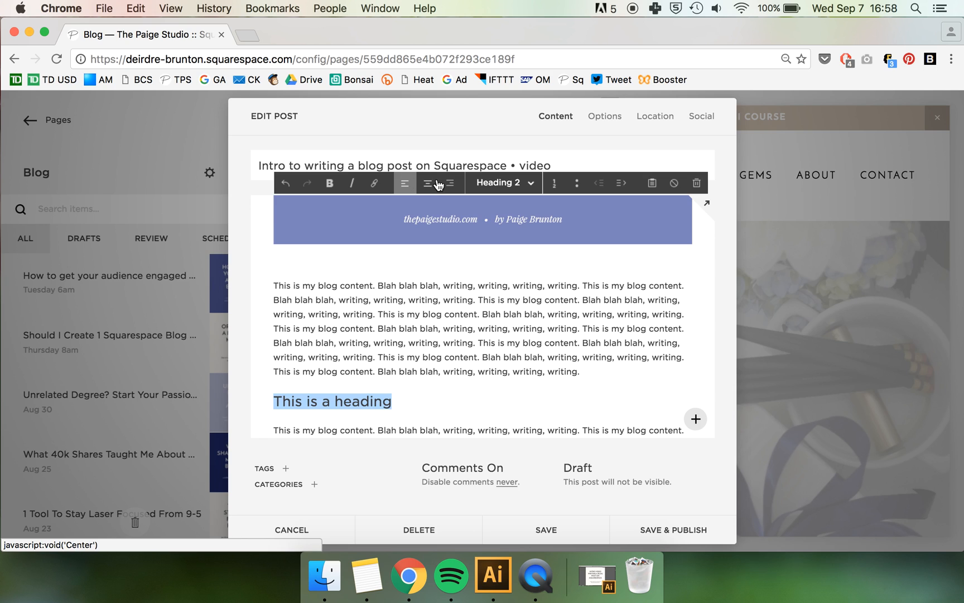
pyautogui.click(450, 182)
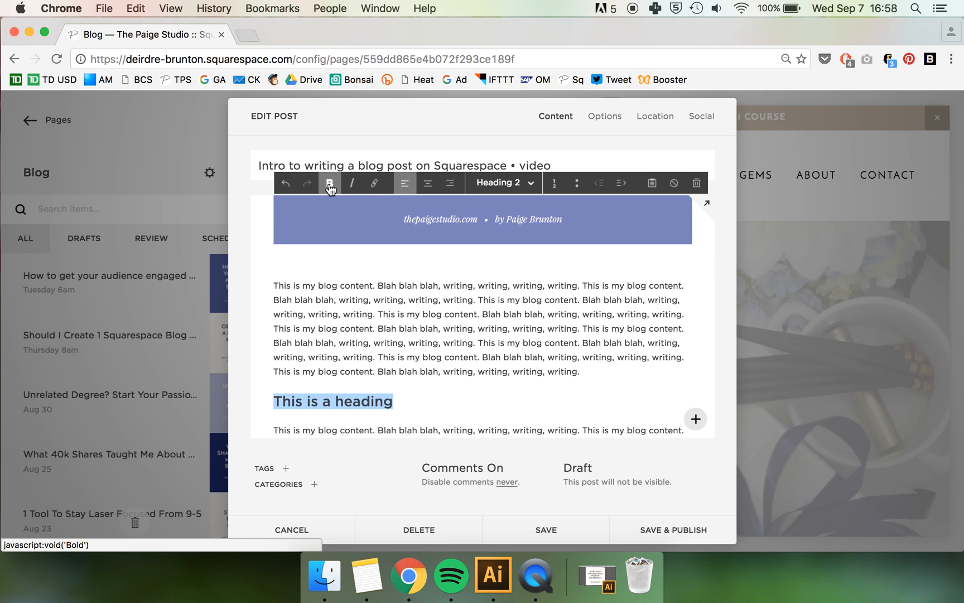
pyautogui.click(351, 183)
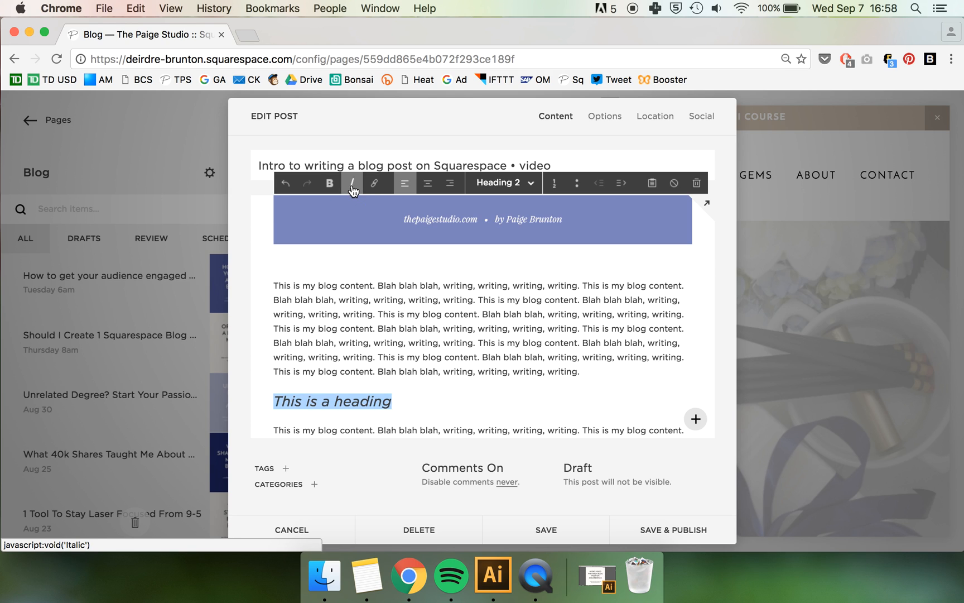
pyautogui.click(376, 183)
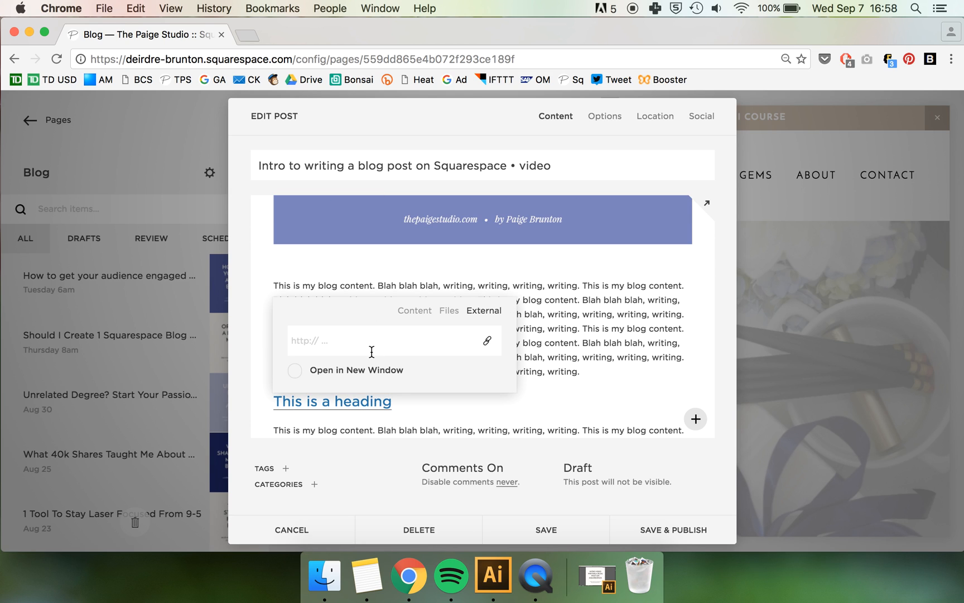
pyautogui.moveTo(366, 339)
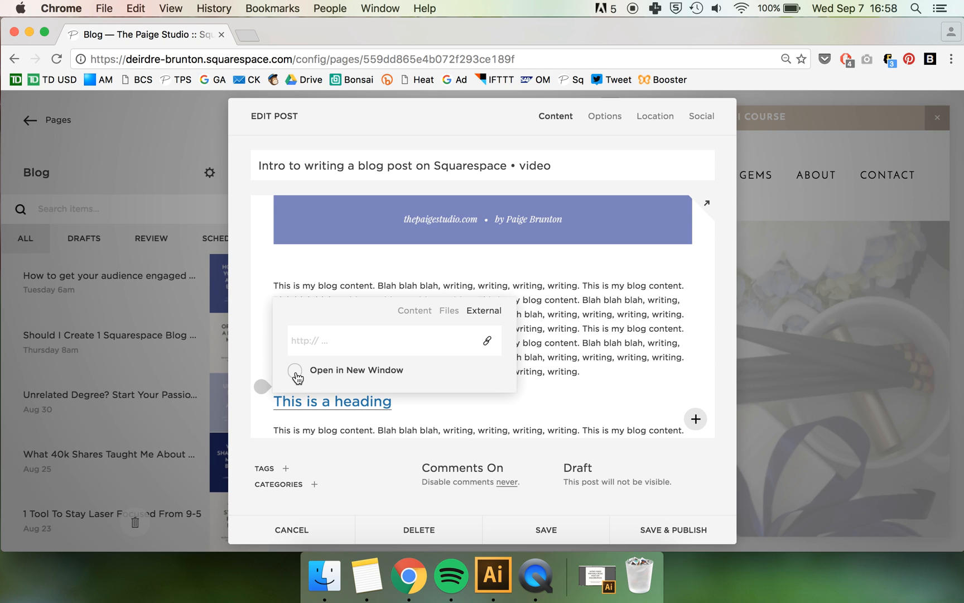
pyautogui.moveTo(547, 345)
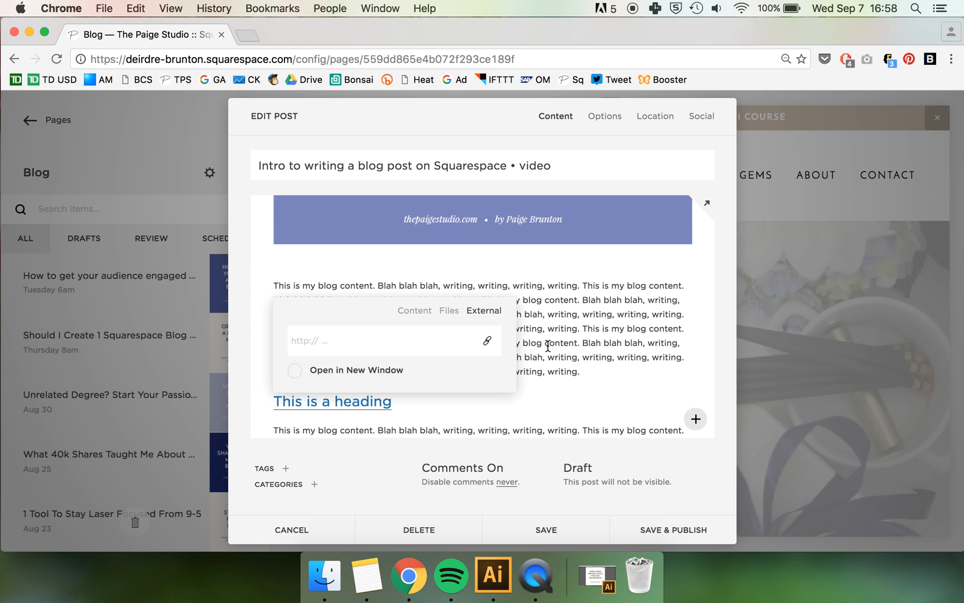
pyautogui.moveTo(540, 348)
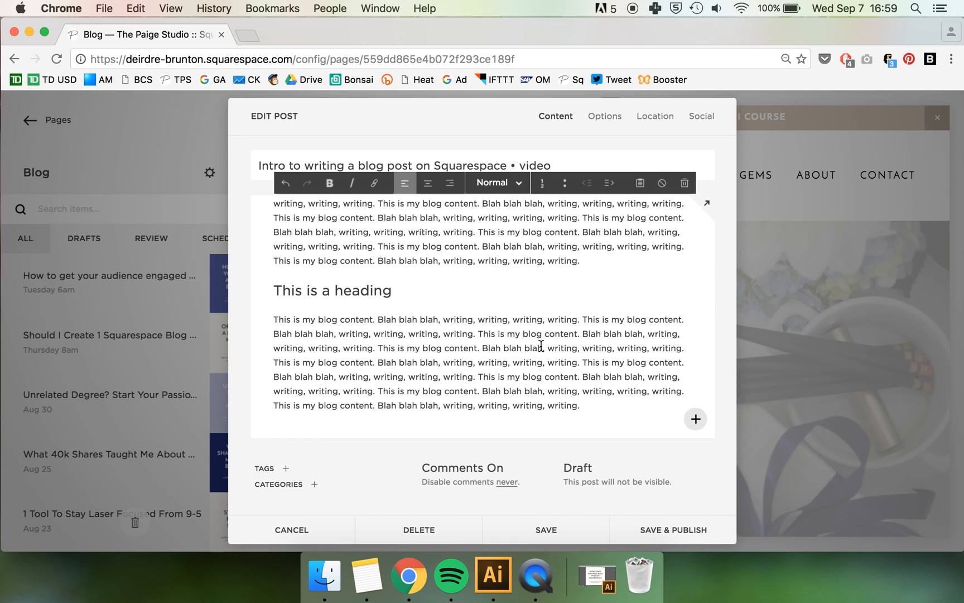
pyautogui.moveTo(554, 514)
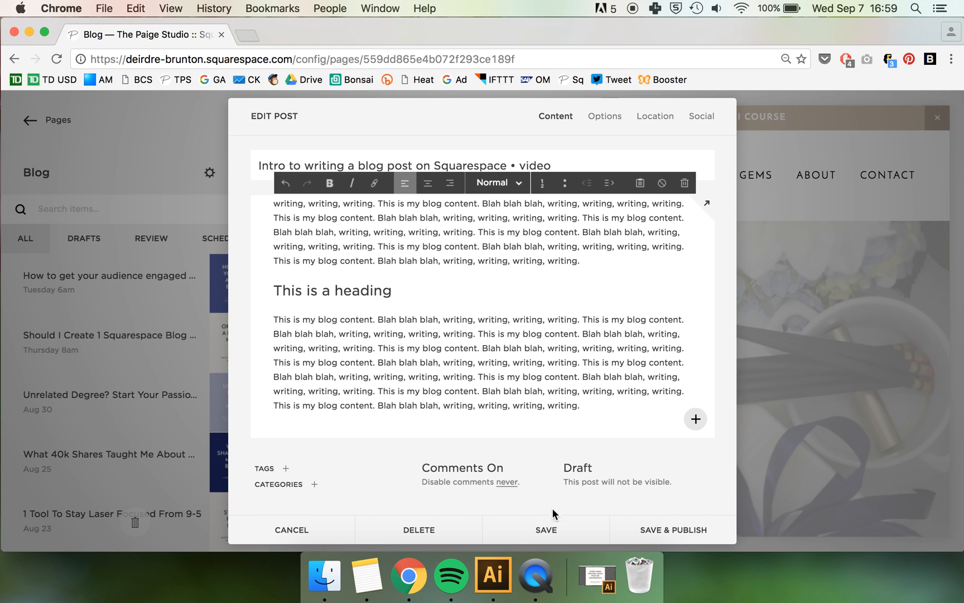
# Save the post as a draft and reopen it from the blog list for editing
pyautogui.click(544, 529)
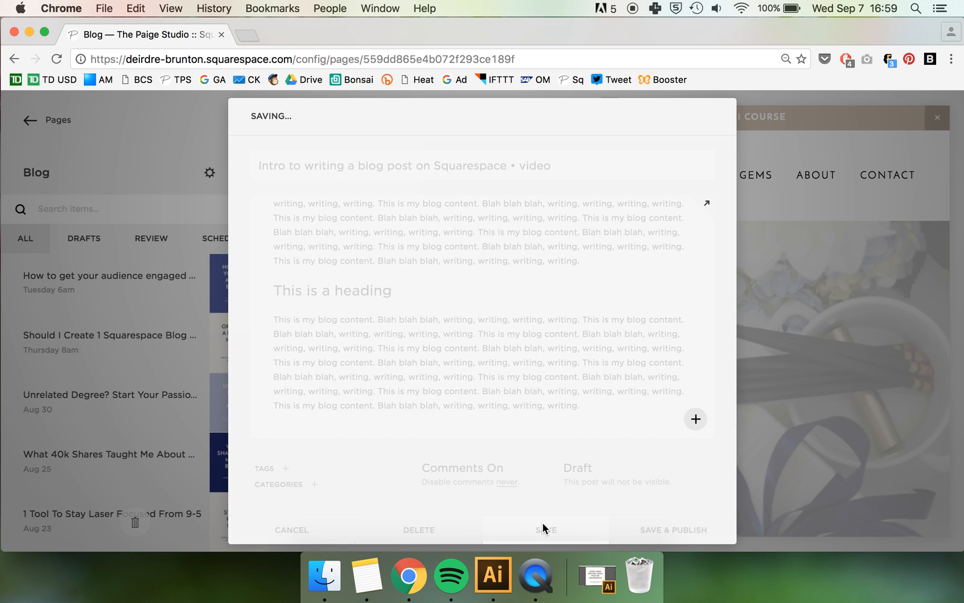
pyautogui.click(545, 530)
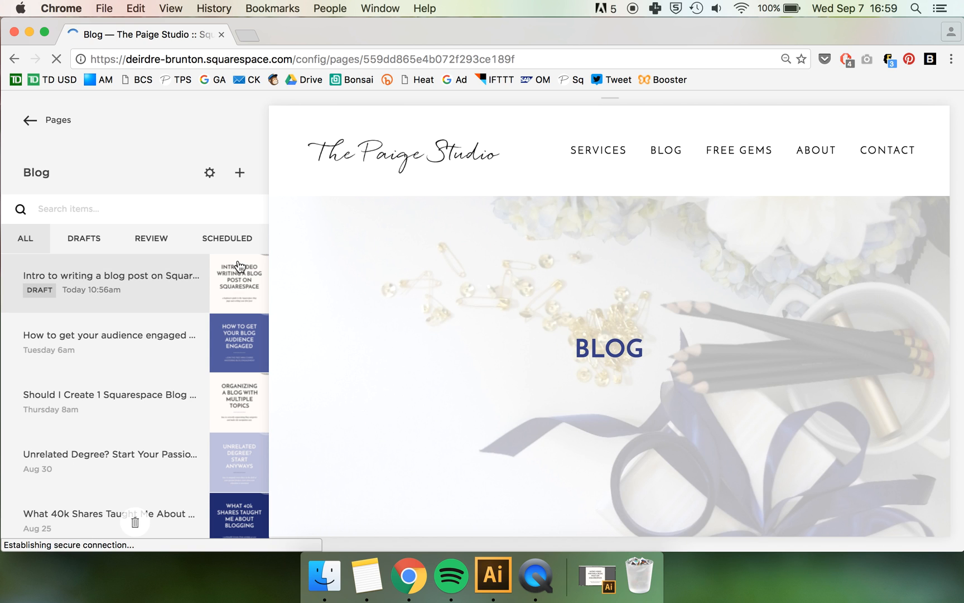
pyautogui.click(239, 269)
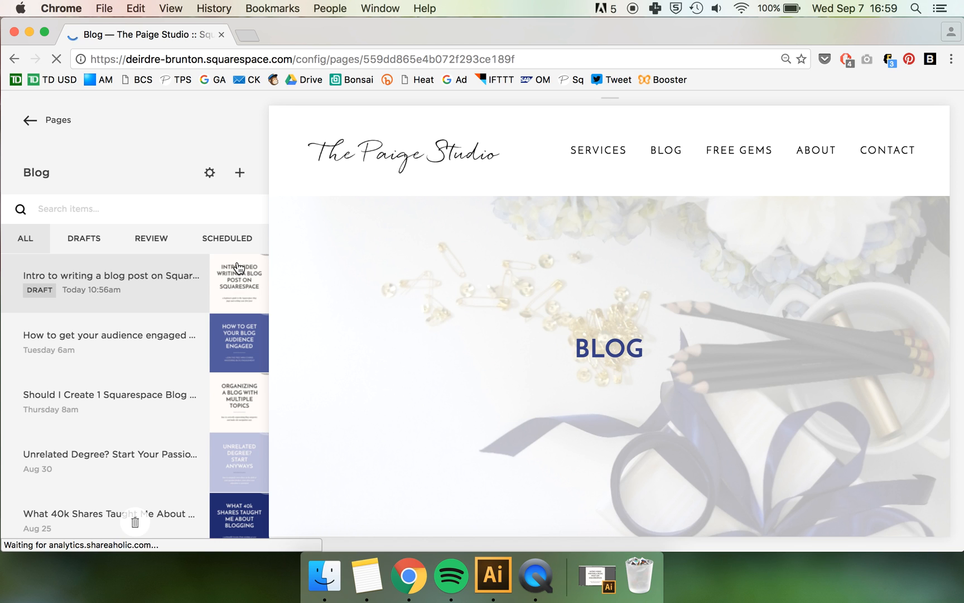
pyautogui.moveTo(289, 274)
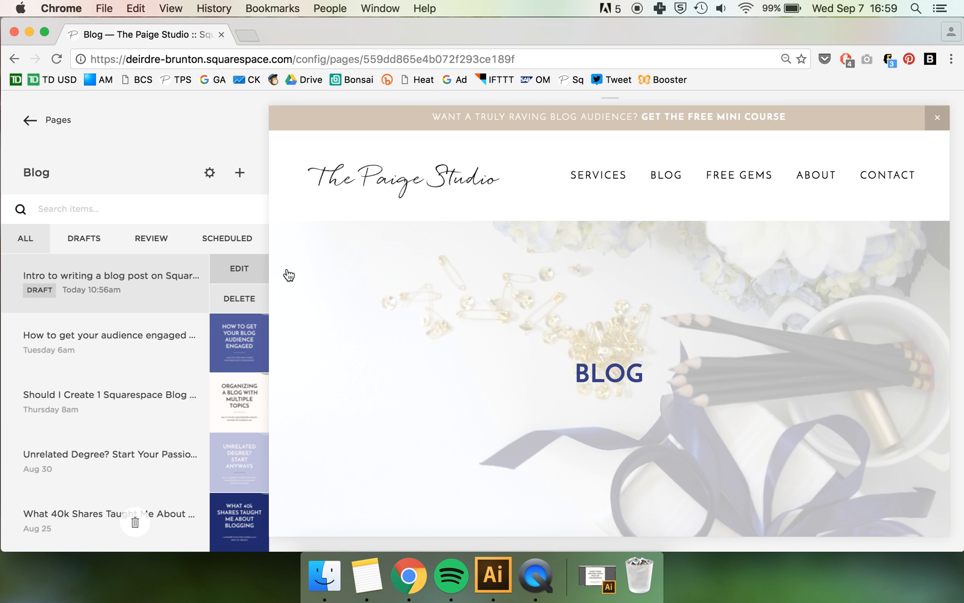
pyautogui.click(239, 268)
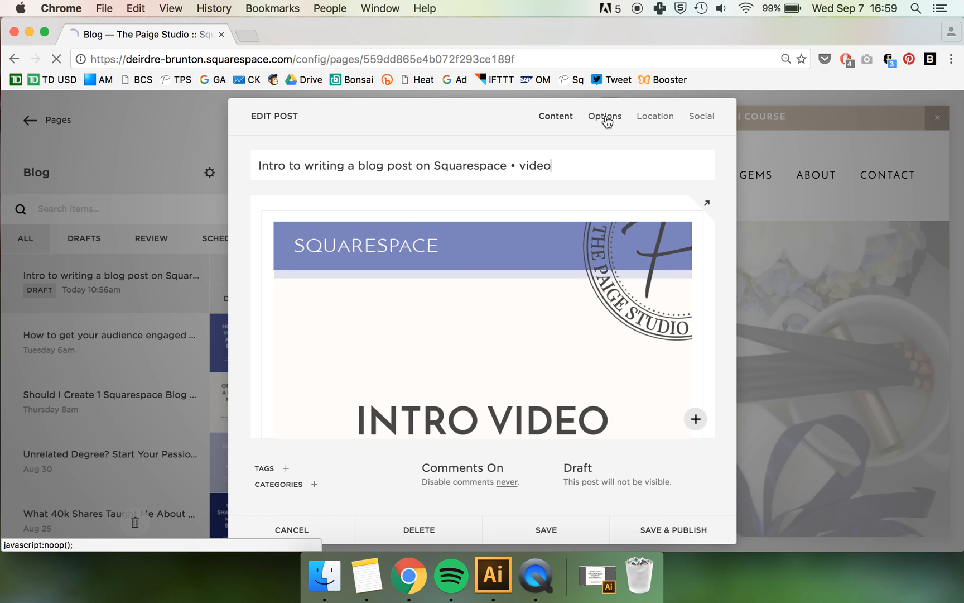
pyautogui.moveTo(427, 324)
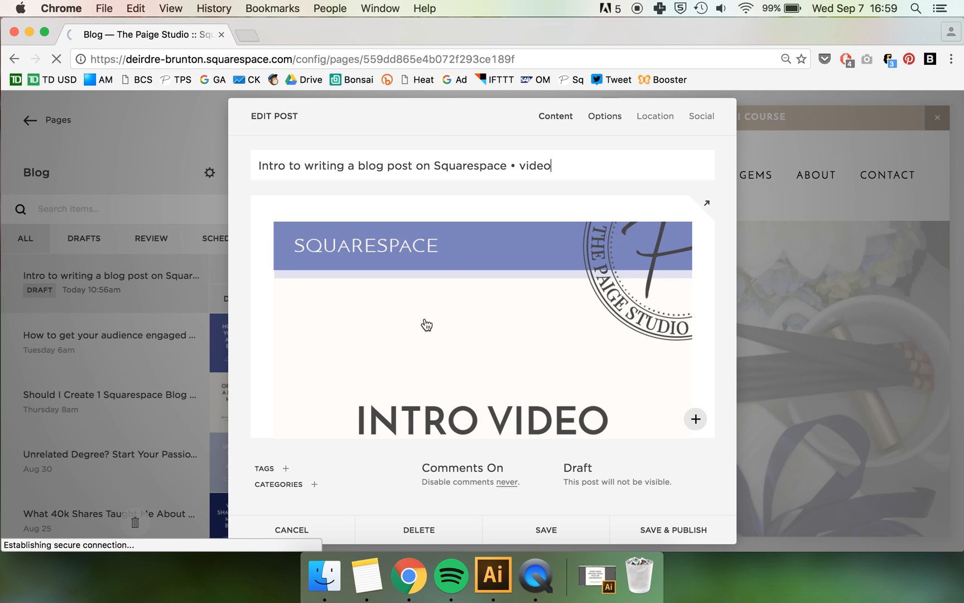
# Replace the post URL slug with /blog/intro-blog-post-squarespace in the post settings
pyautogui.click(605, 116)
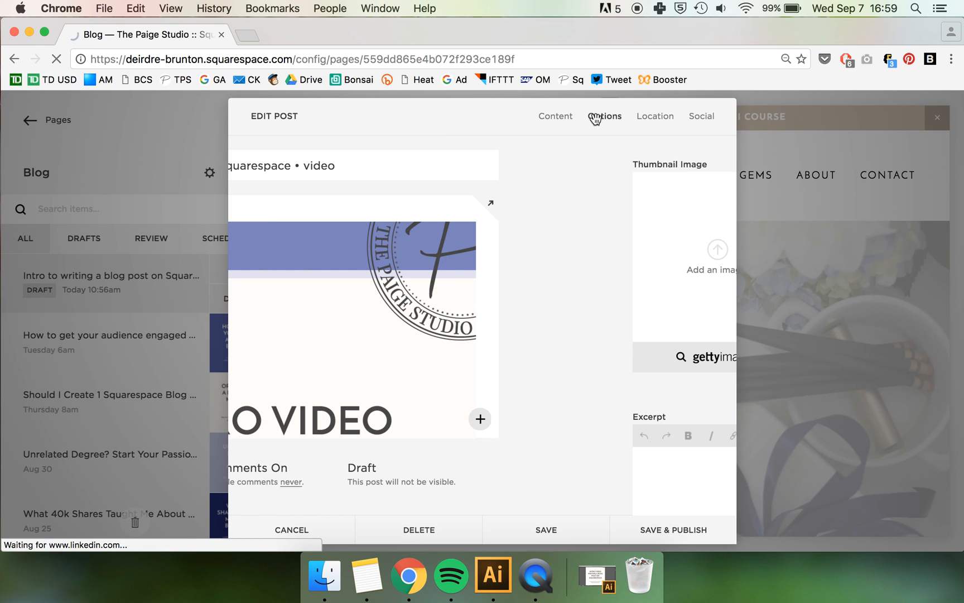
pyautogui.click(604, 116)
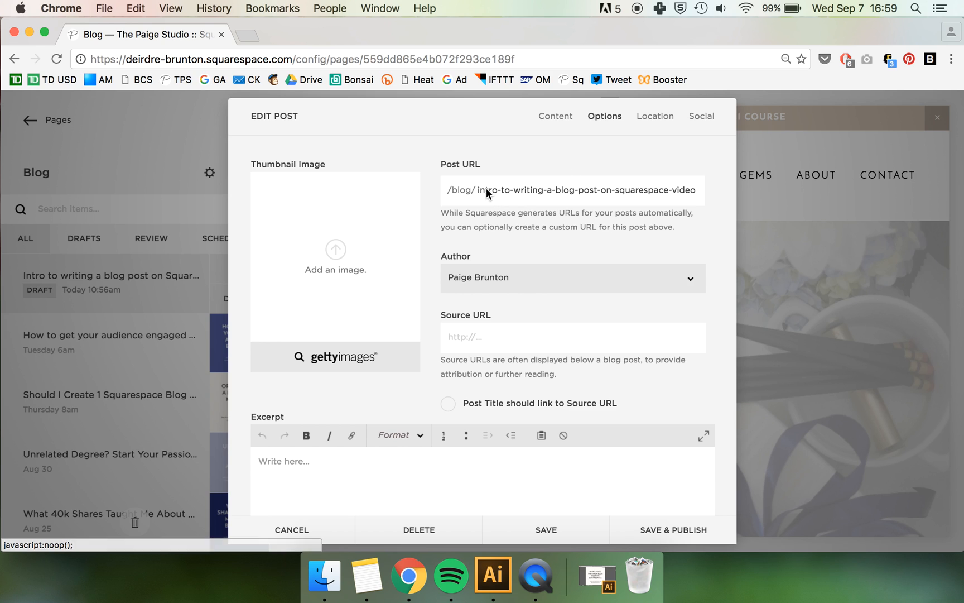
pyautogui.moveTo(523, 192)
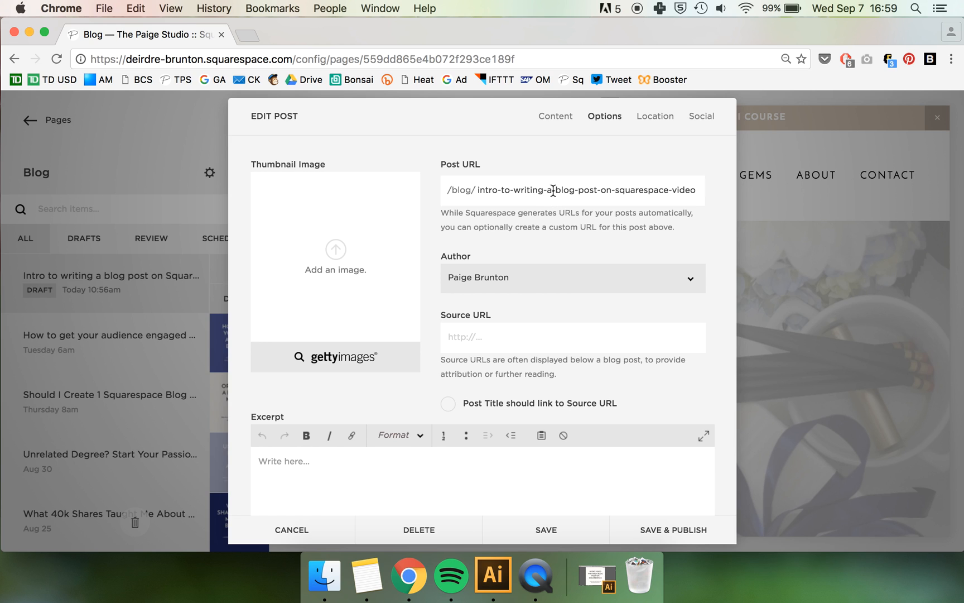
pyautogui.doubleClick(525, 189)
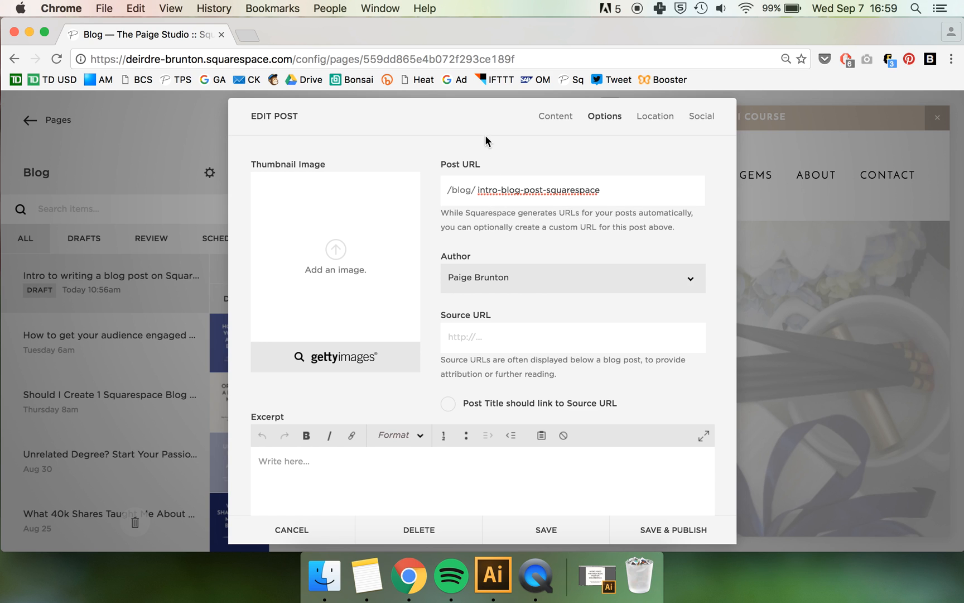
pyautogui.moveTo(493, 189)
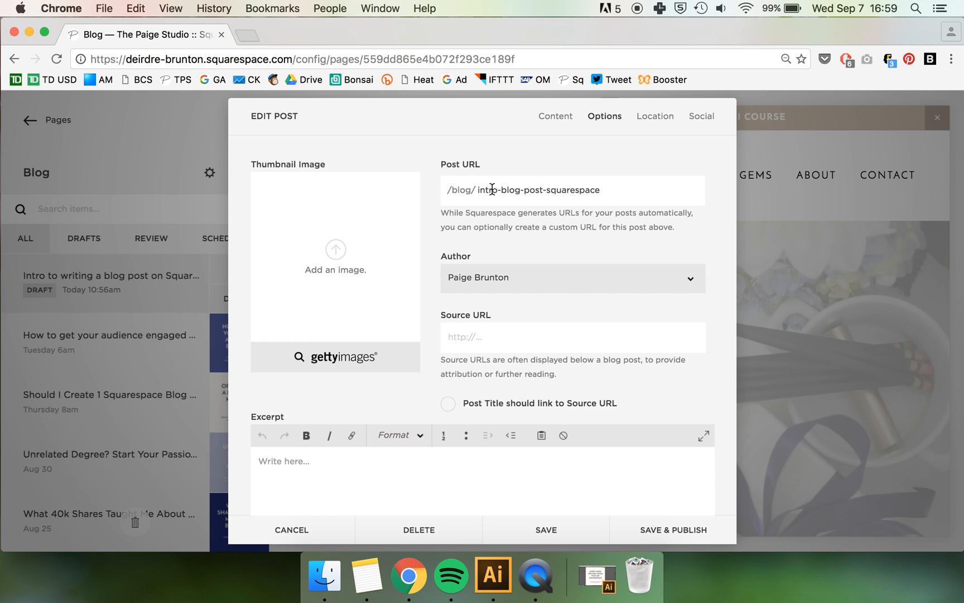
pyautogui.moveTo(578, 188)
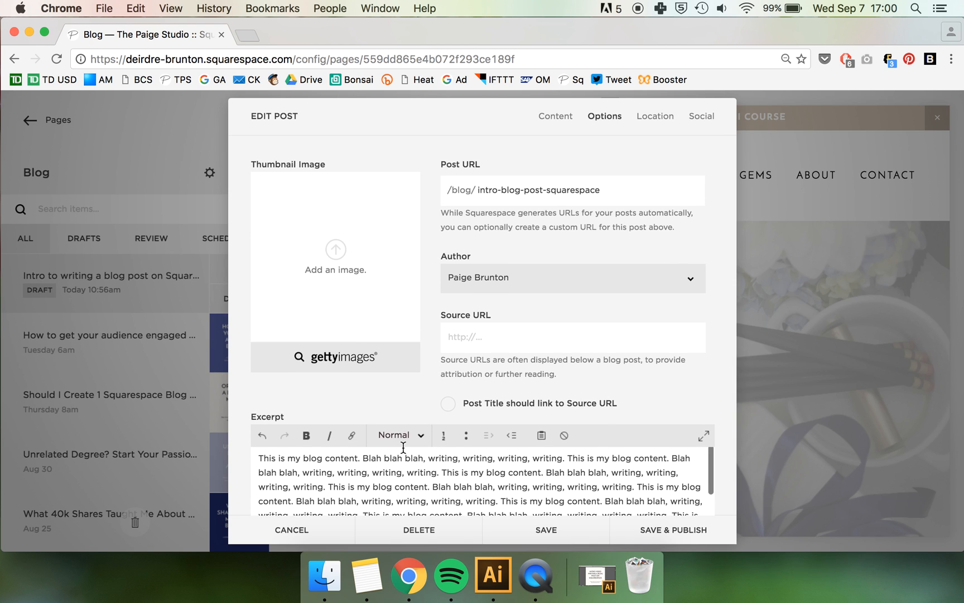
# Pick Master Pin Artboards-20.png as the post's thumbnail image
pyautogui.scroll(-3)
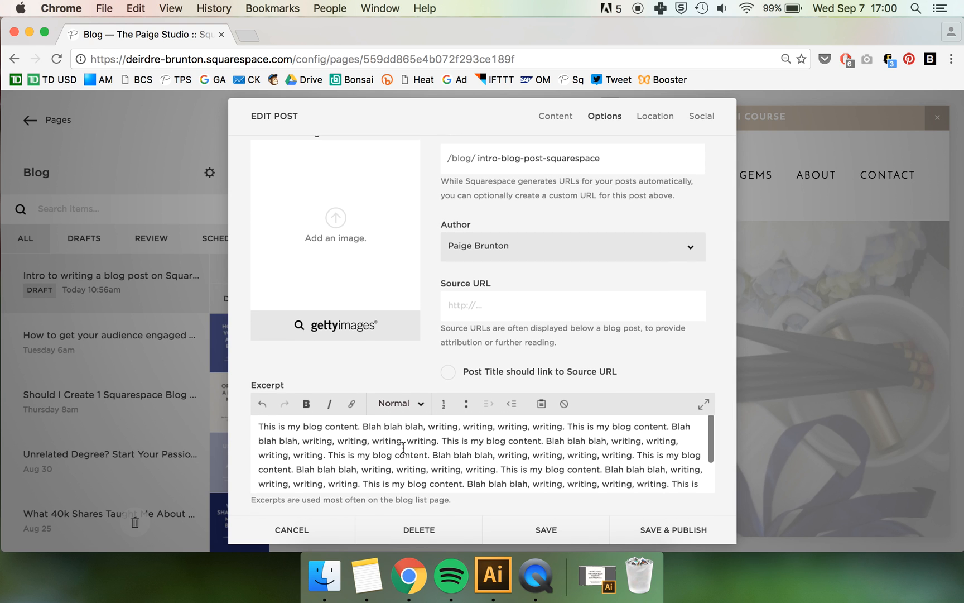
pyautogui.scroll(3)
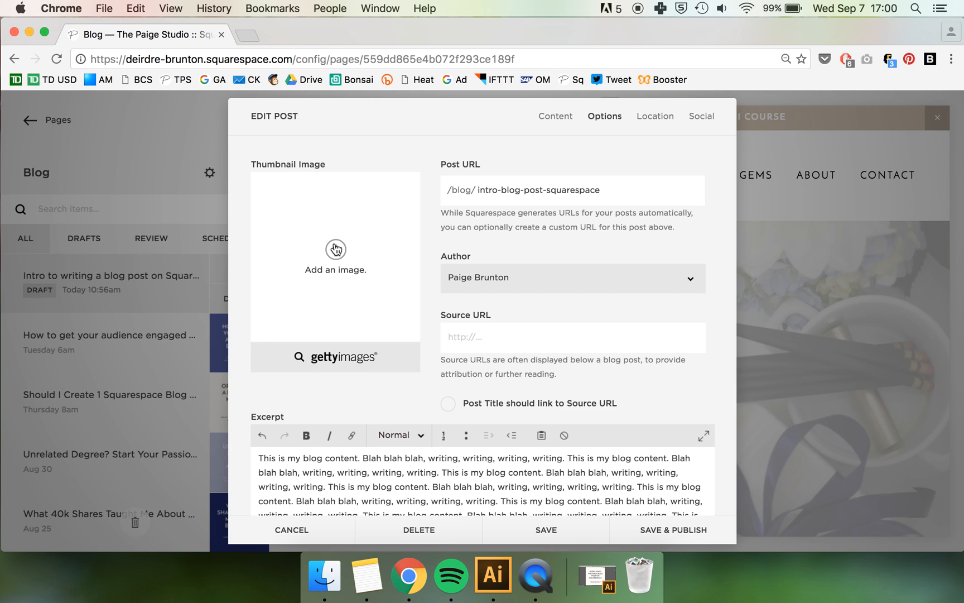
pyautogui.moveTo(336, 257)
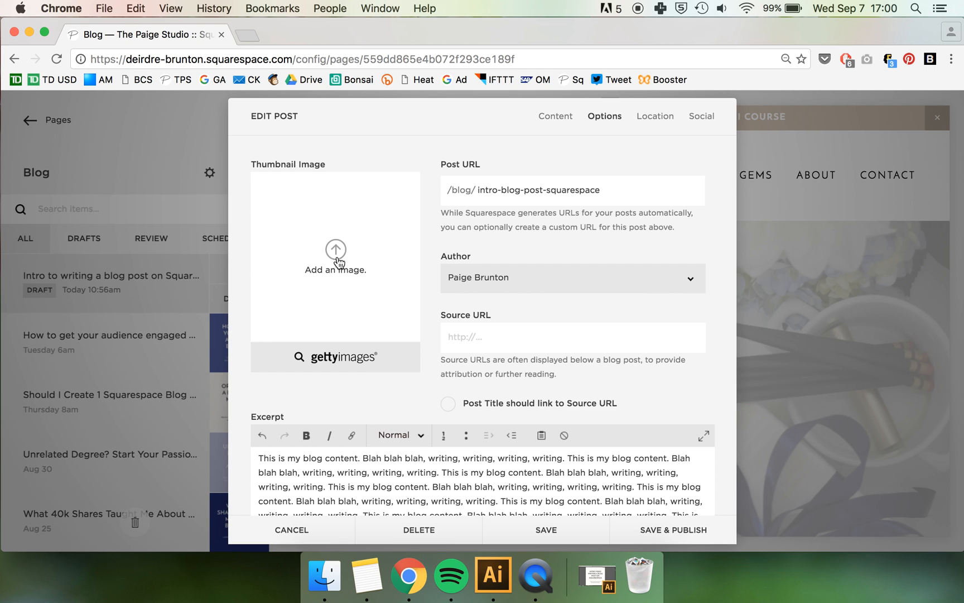
pyautogui.moveTo(335, 251)
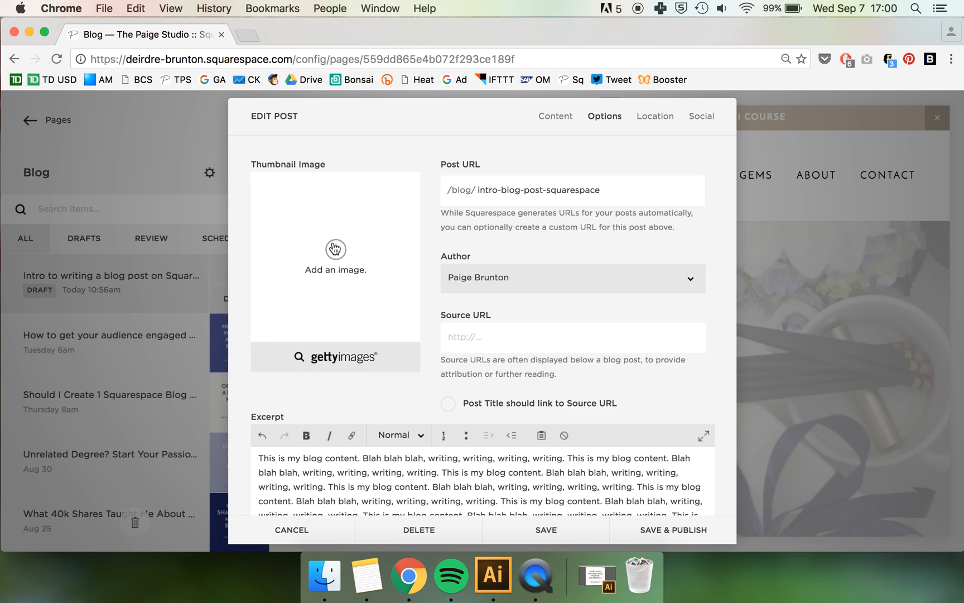
pyautogui.click(335, 249)
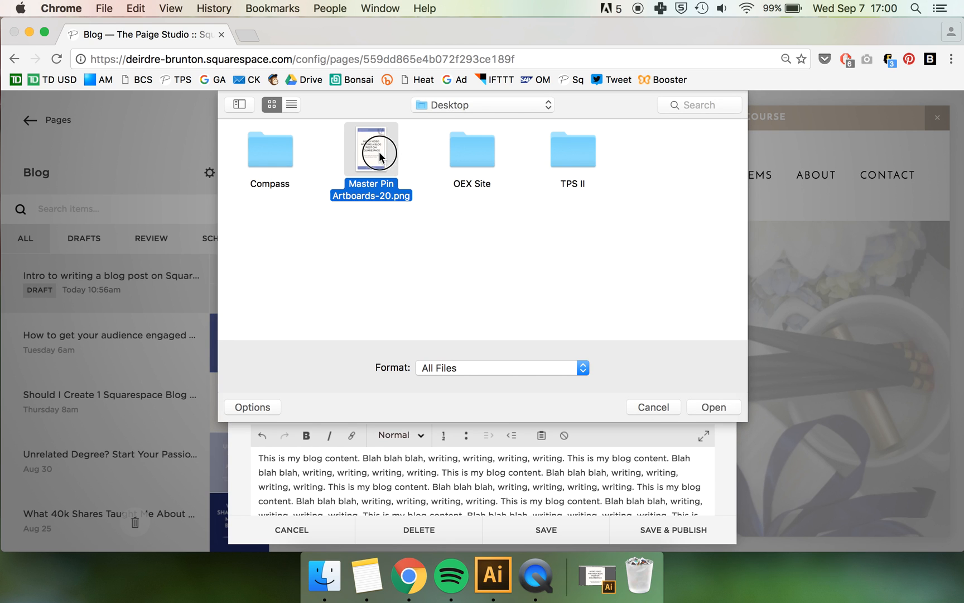
pyautogui.click(653, 406)
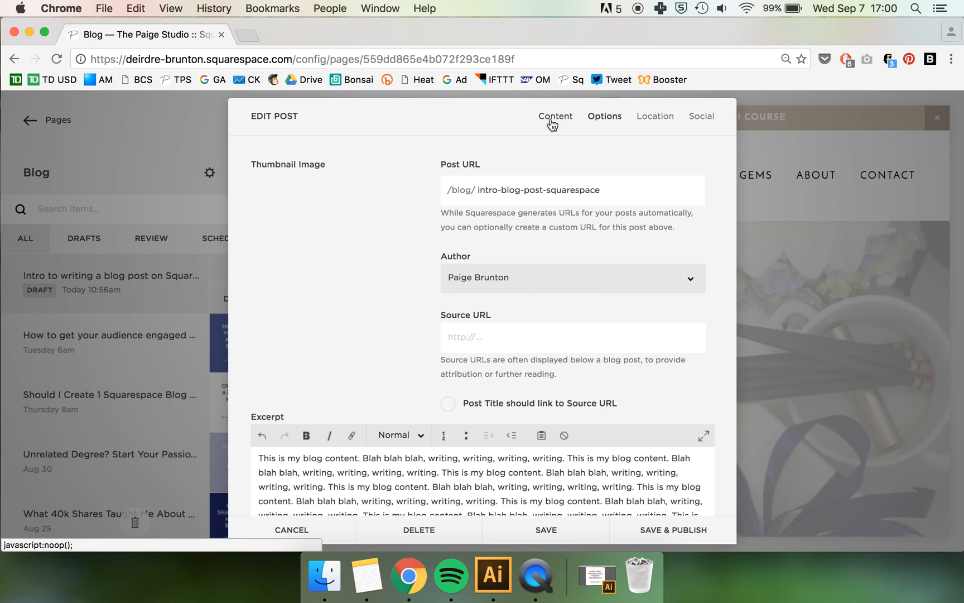
# Change the post status from Draft to Scheduled for tomorrow at 9:00 AM
pyautogui.click(556, 115)
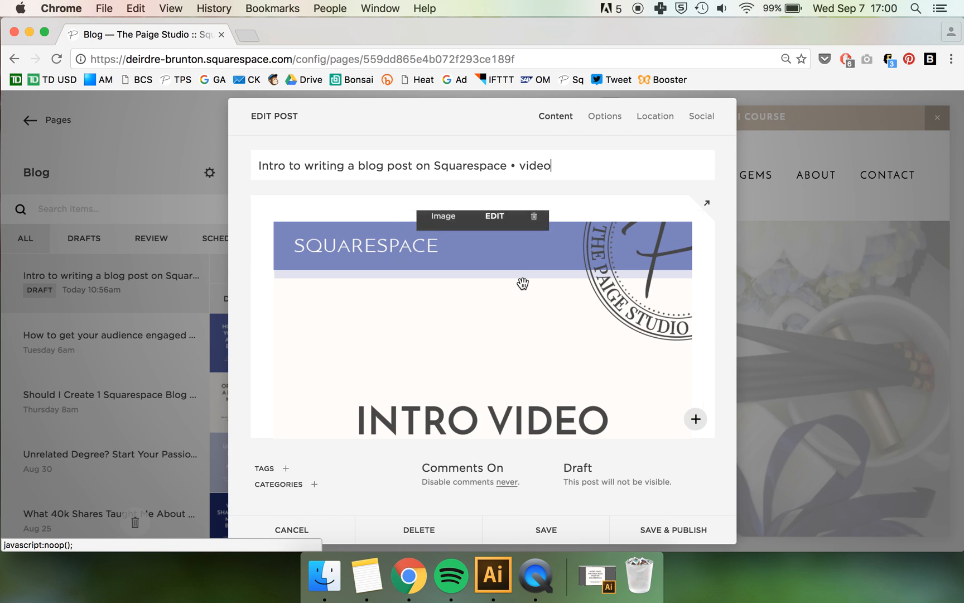
pyautogui.moveTo(726, 301)
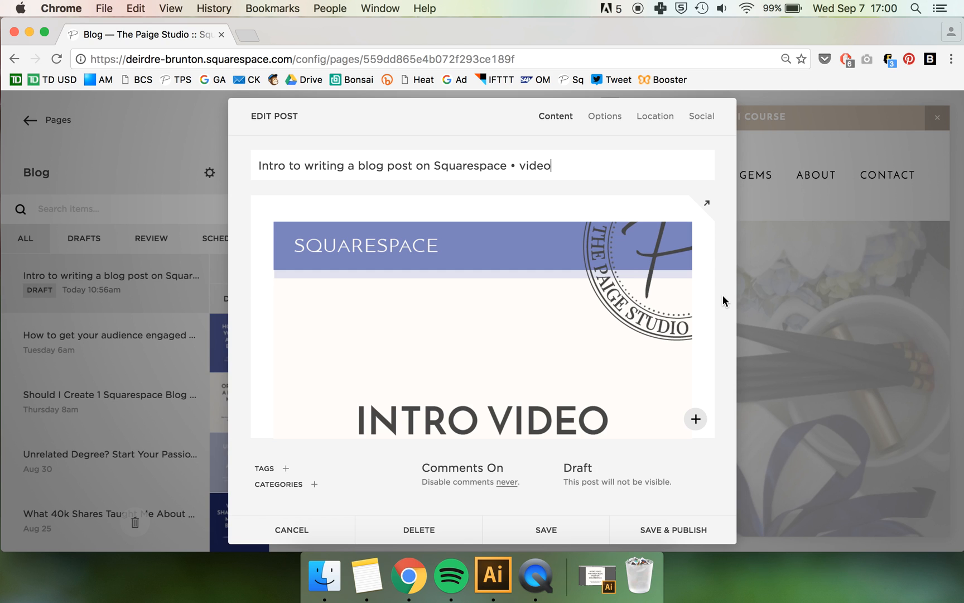
pyautogui.moveTo(587, 470)
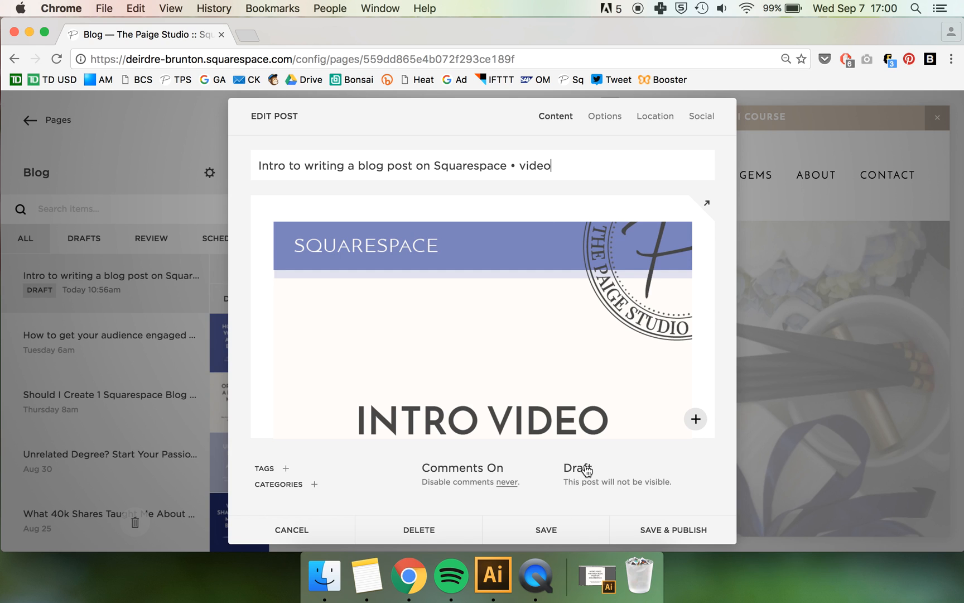
pyautogui.moveTo(578, 480)
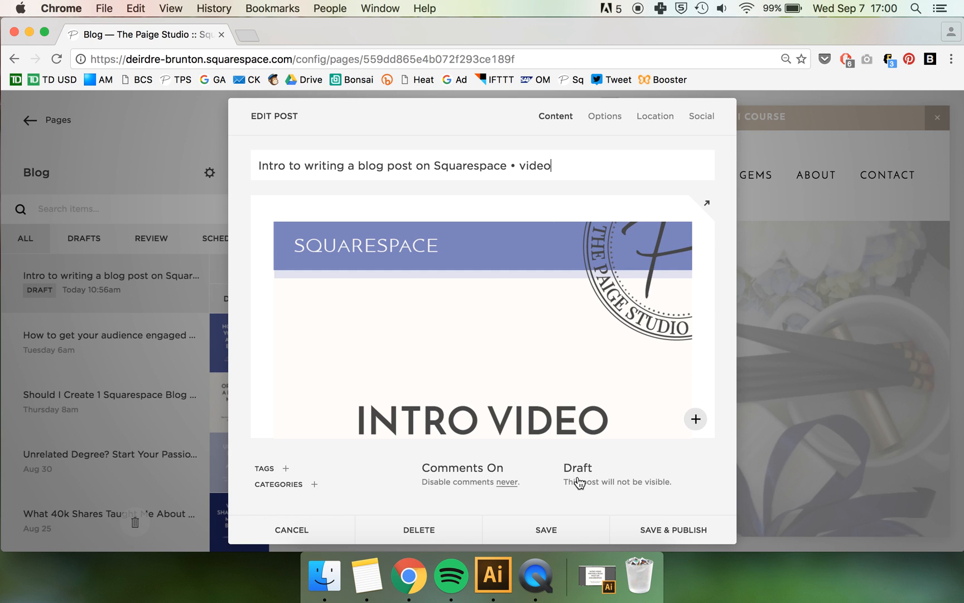
pyautogui.moveTo(585, 475)
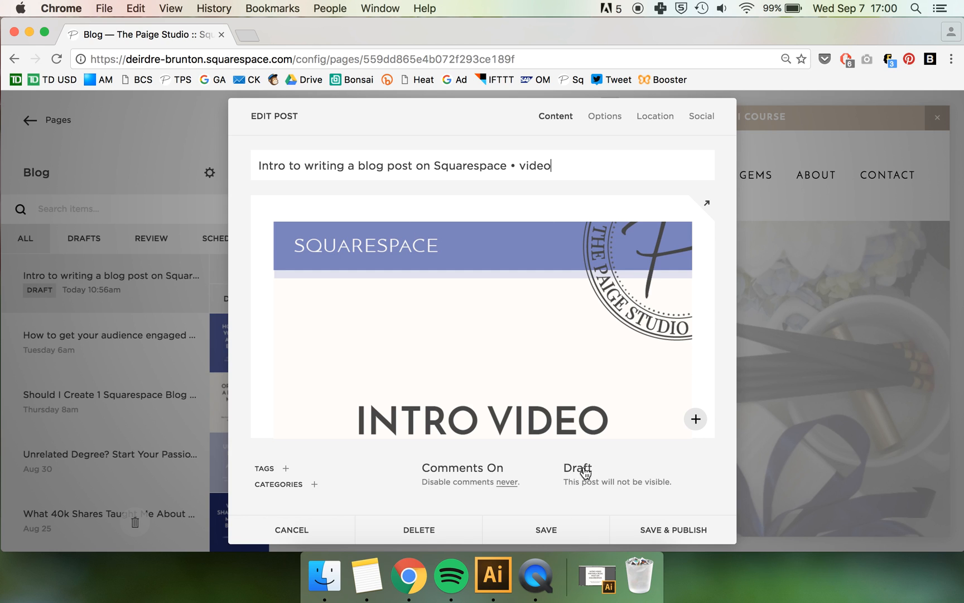
pyautogui.click(577, 468)
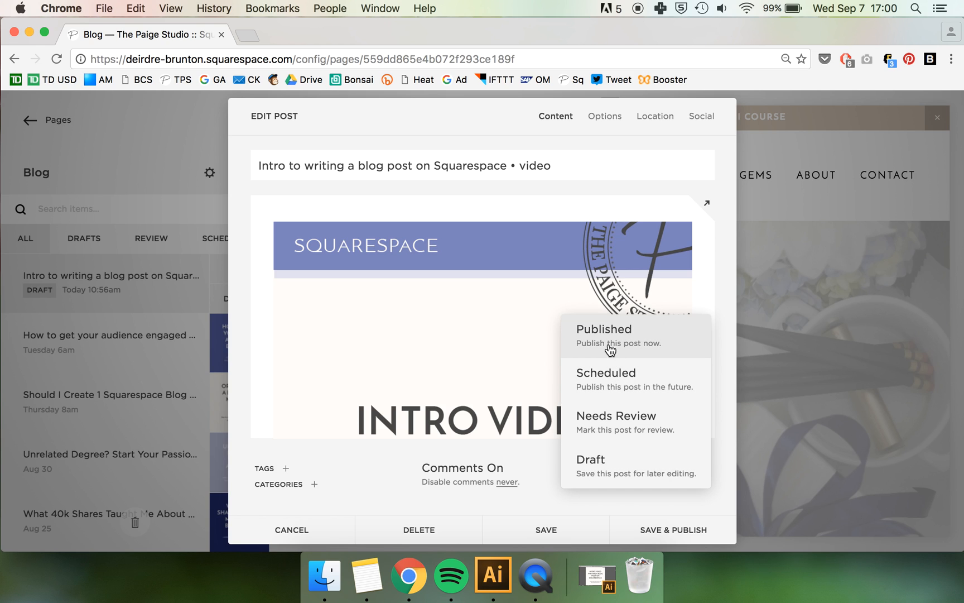
pyautogui.moveTo(597, 336)
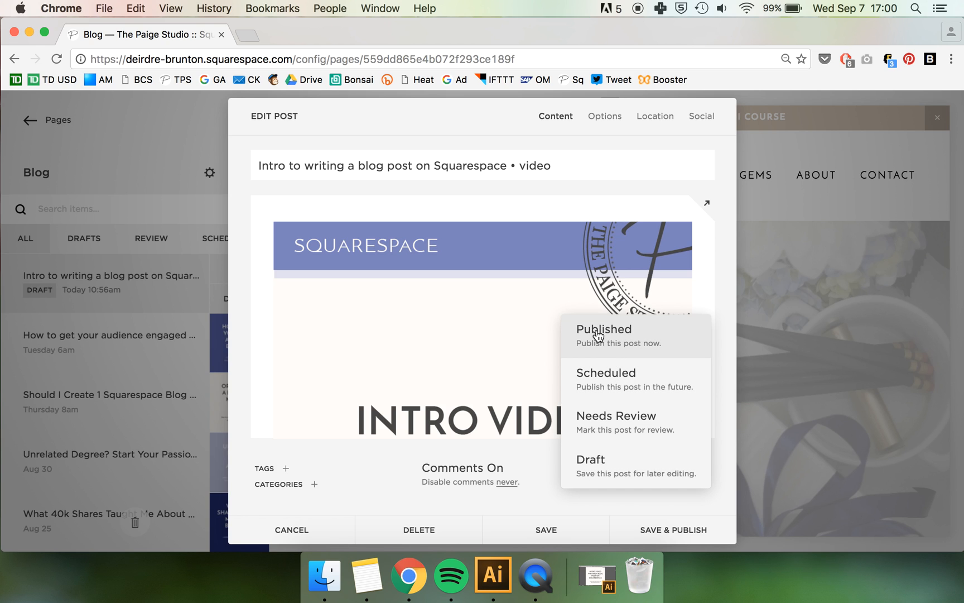
pyautogui.moveTo(598, 378)
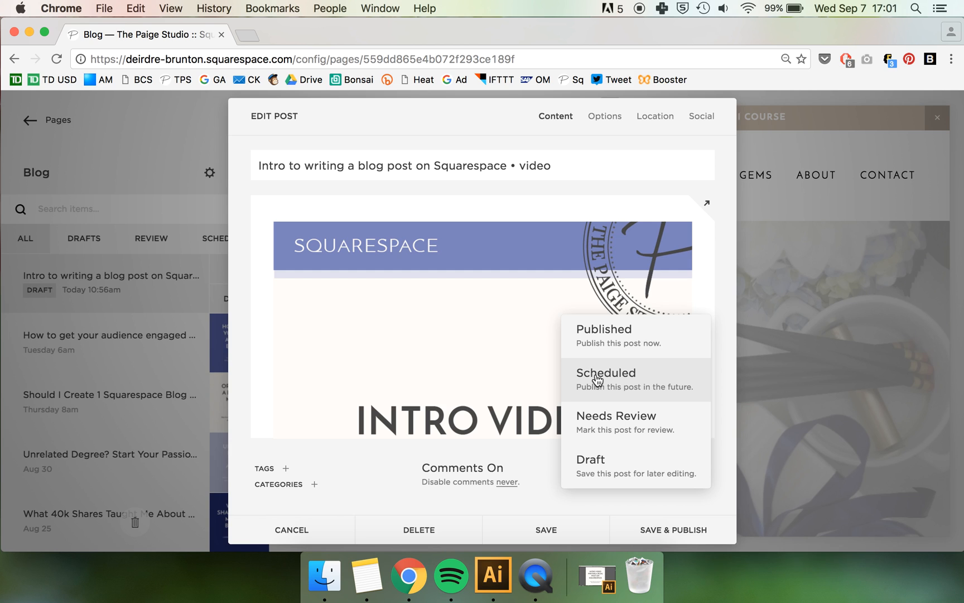
pyautogui.click(606, 373)
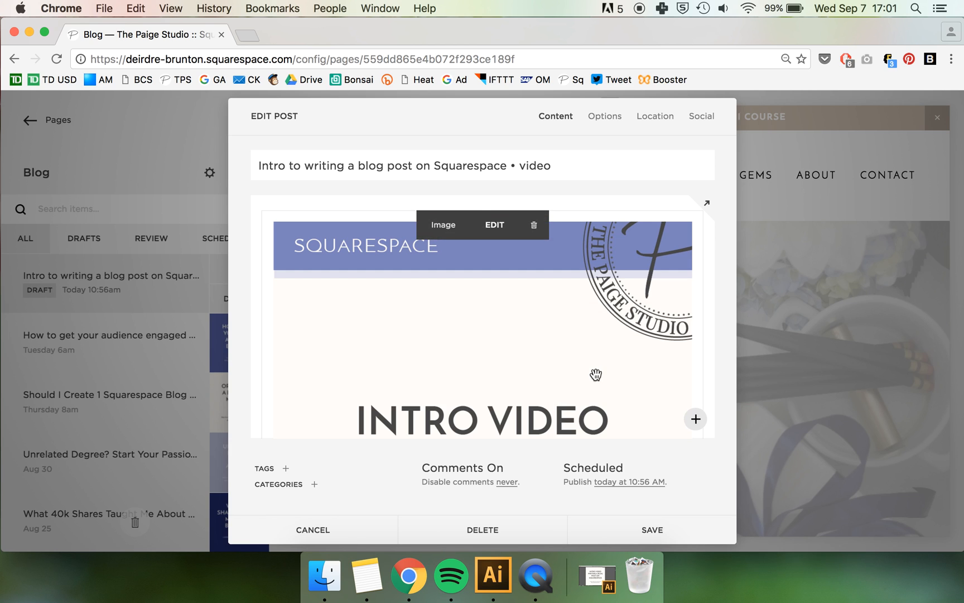
pyautogui.click(620, 482)
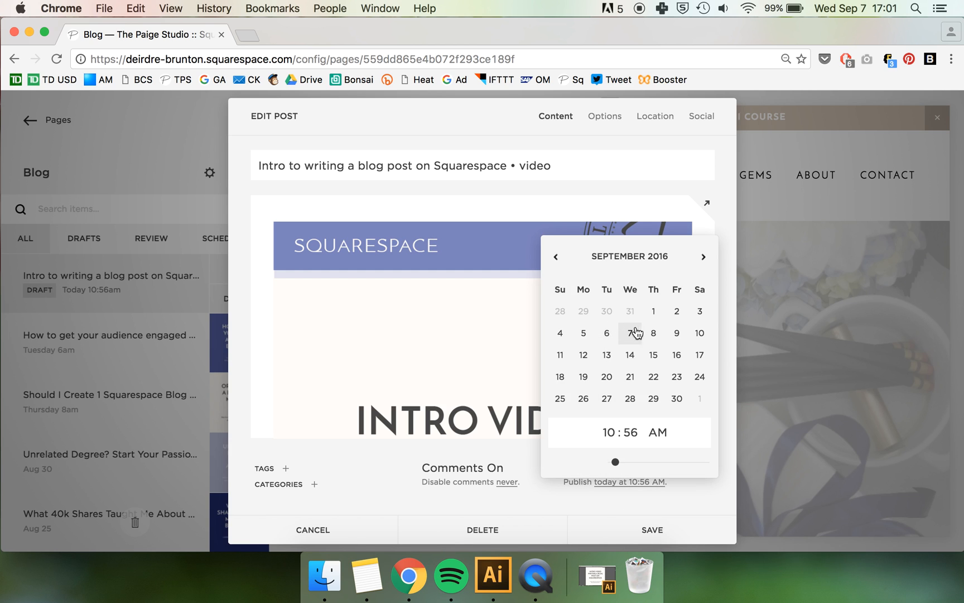
pyautogui.click(653, 333)
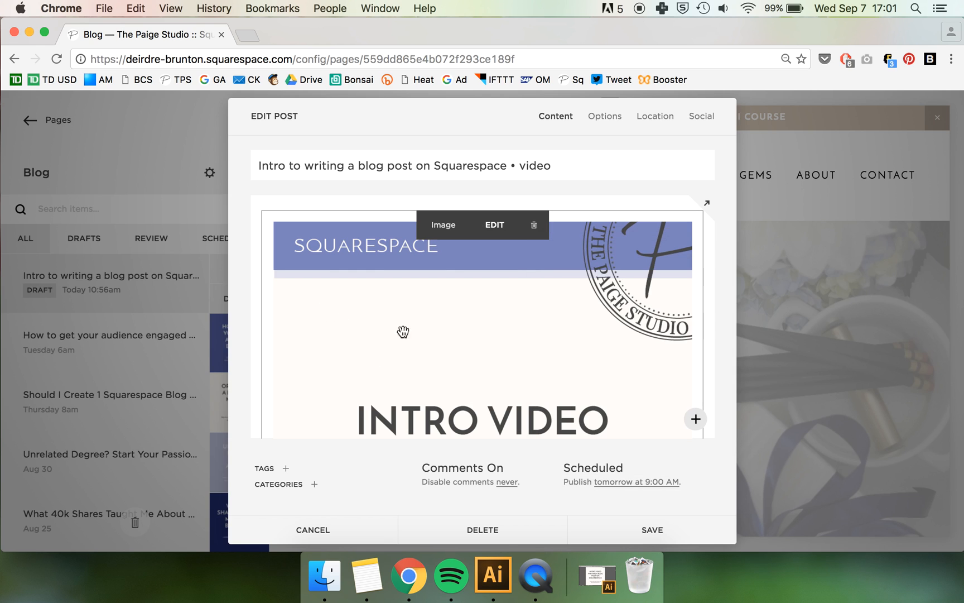
pyautogui.moveTo(622, 531)
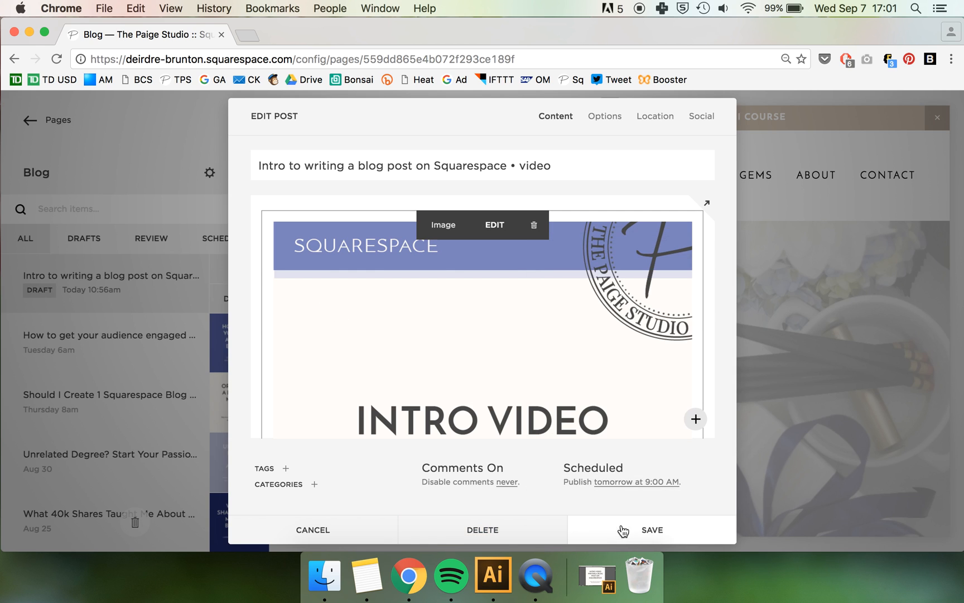
pyautogui.moveTo(615, 486)
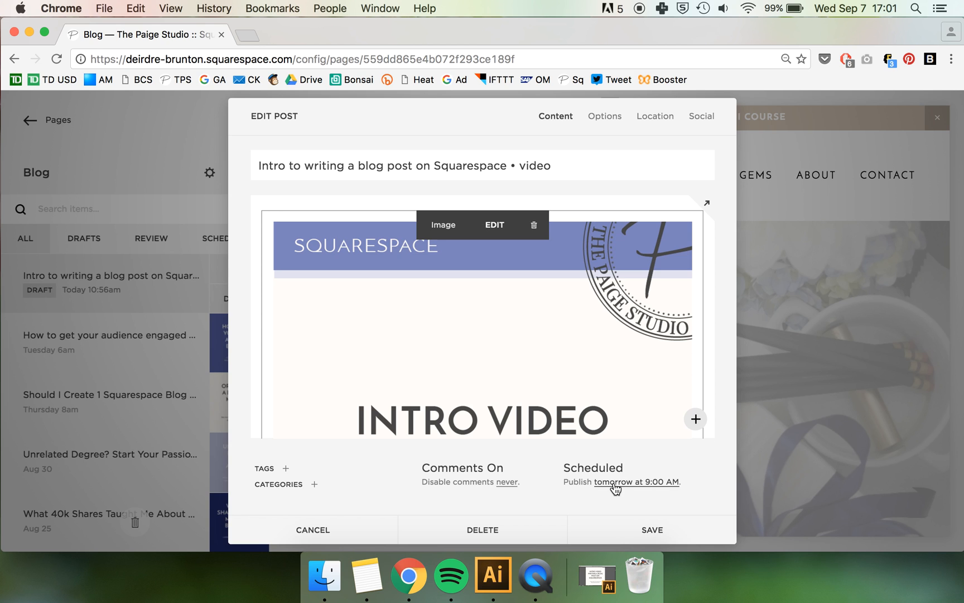
pyautogui.moveTo(610, 530)
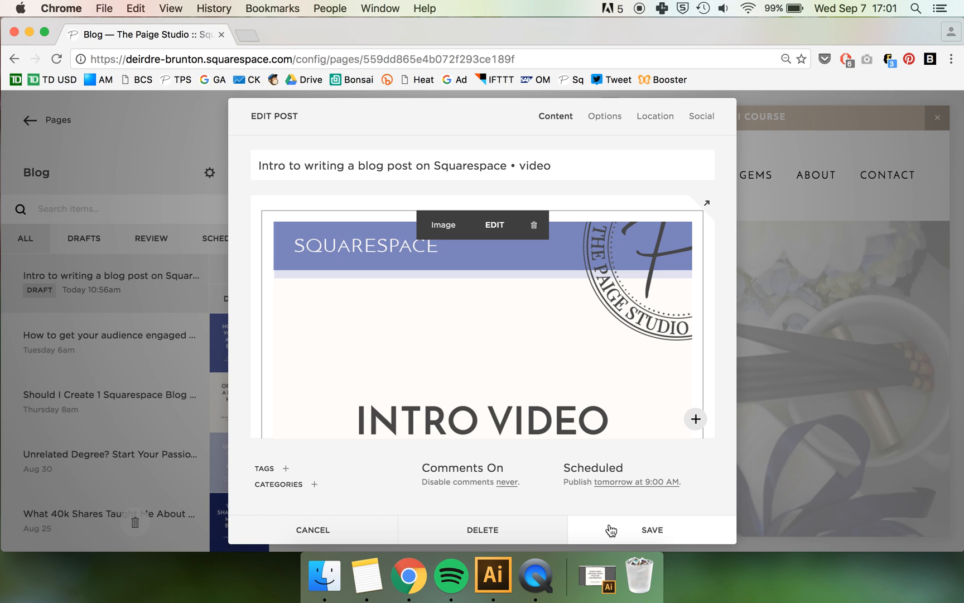
pyautogui.scroll(-3)
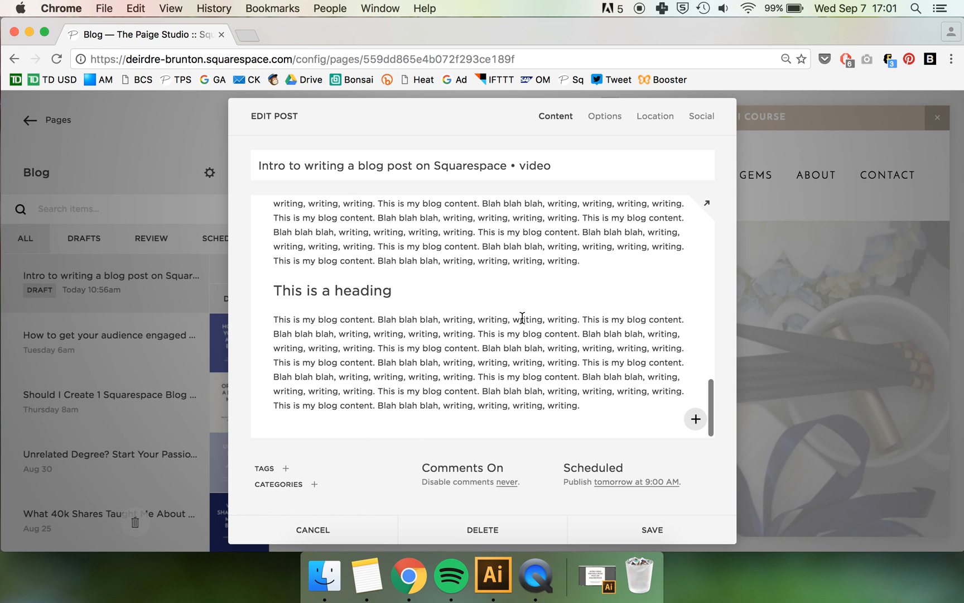
pyautogui.scroll(3)
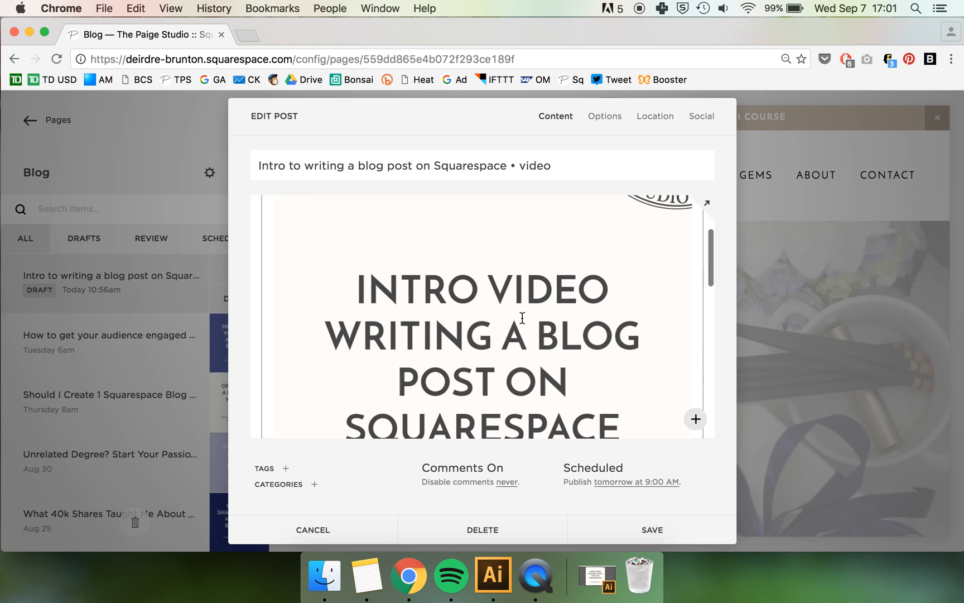
pyautogui.scroll(-3)
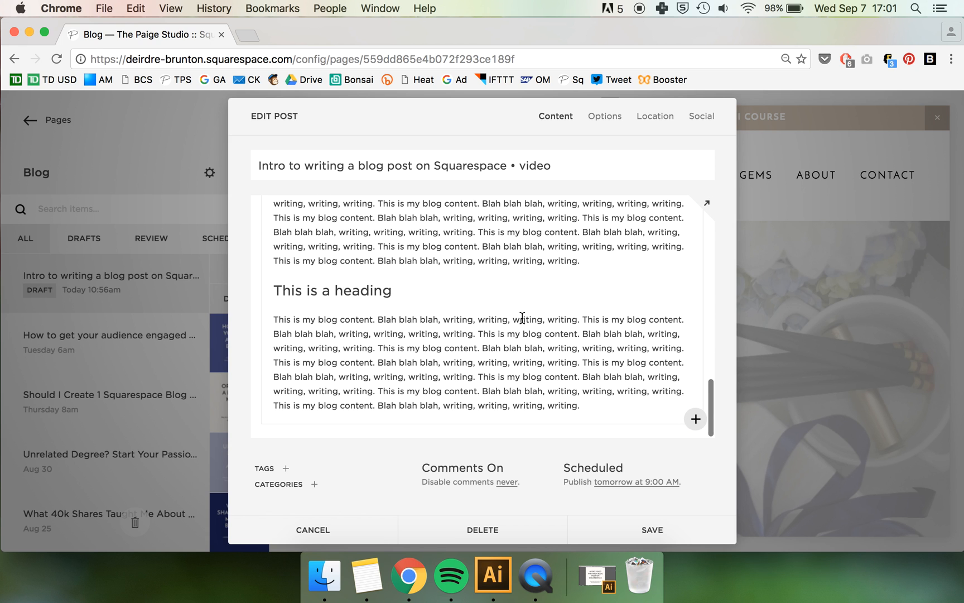
pyautogui.moveTo(358, 369)
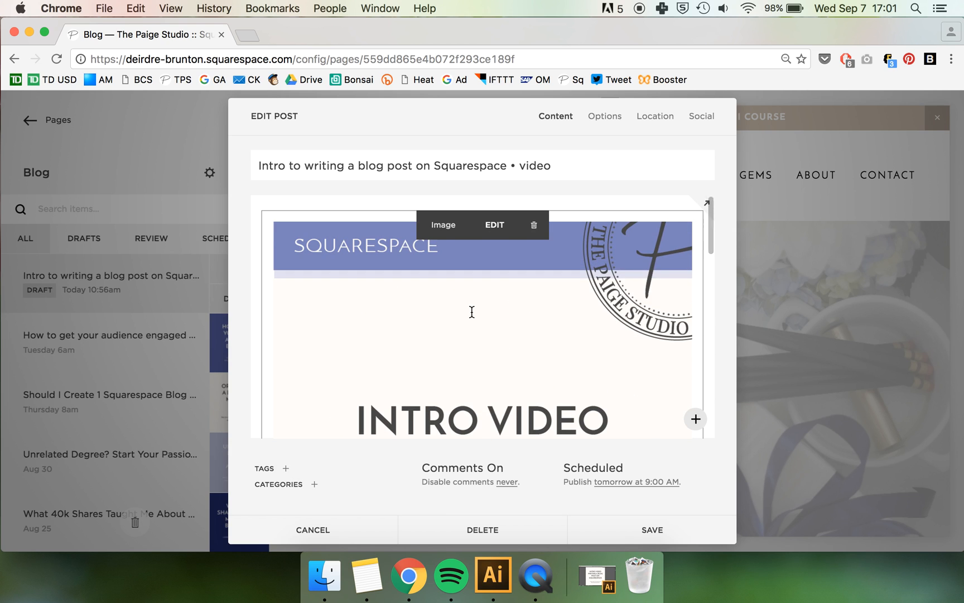
pyautogui.scroll(-3)
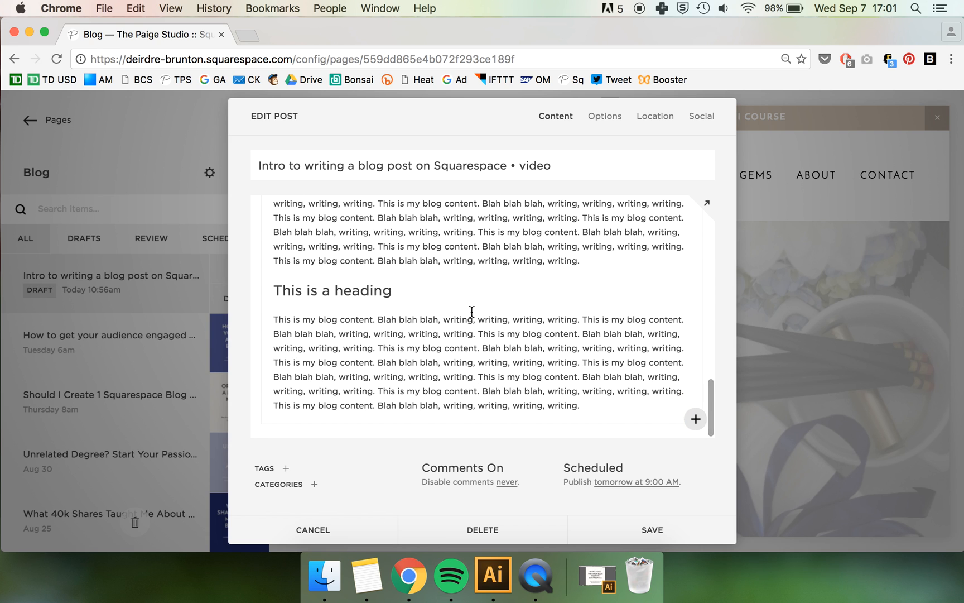
pyautogui.click(332, 290)
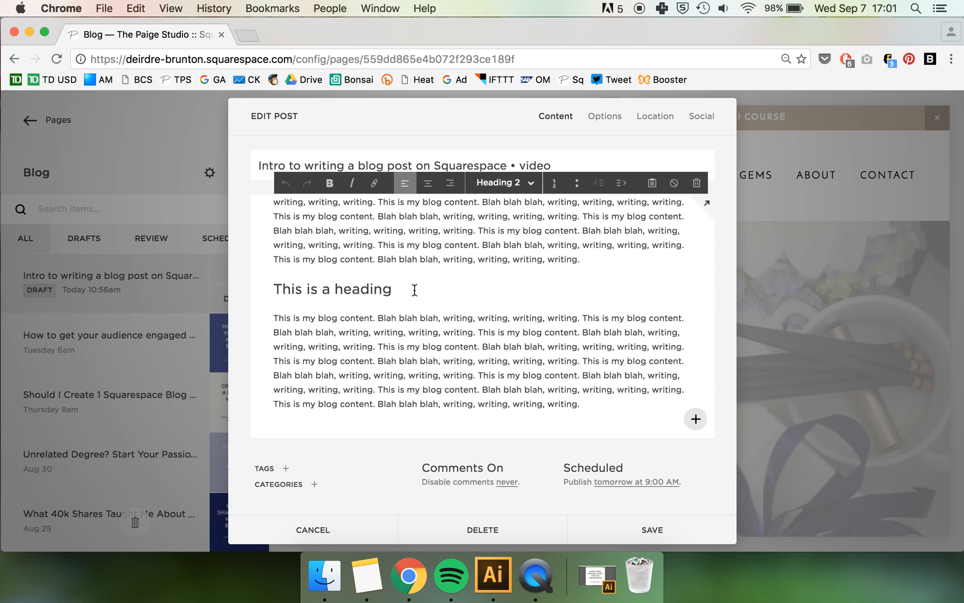
pyautogui.moveTo(683, 447)
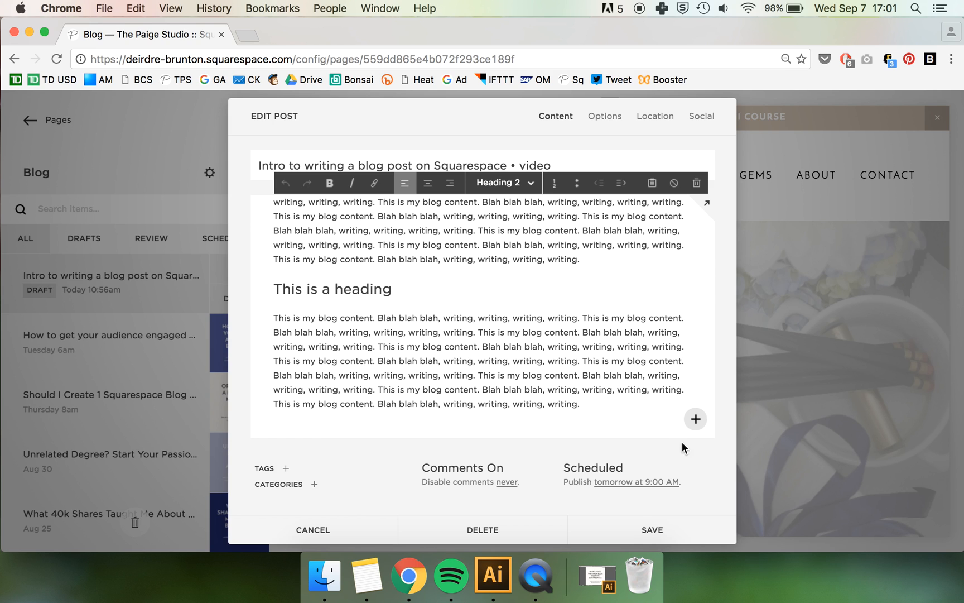